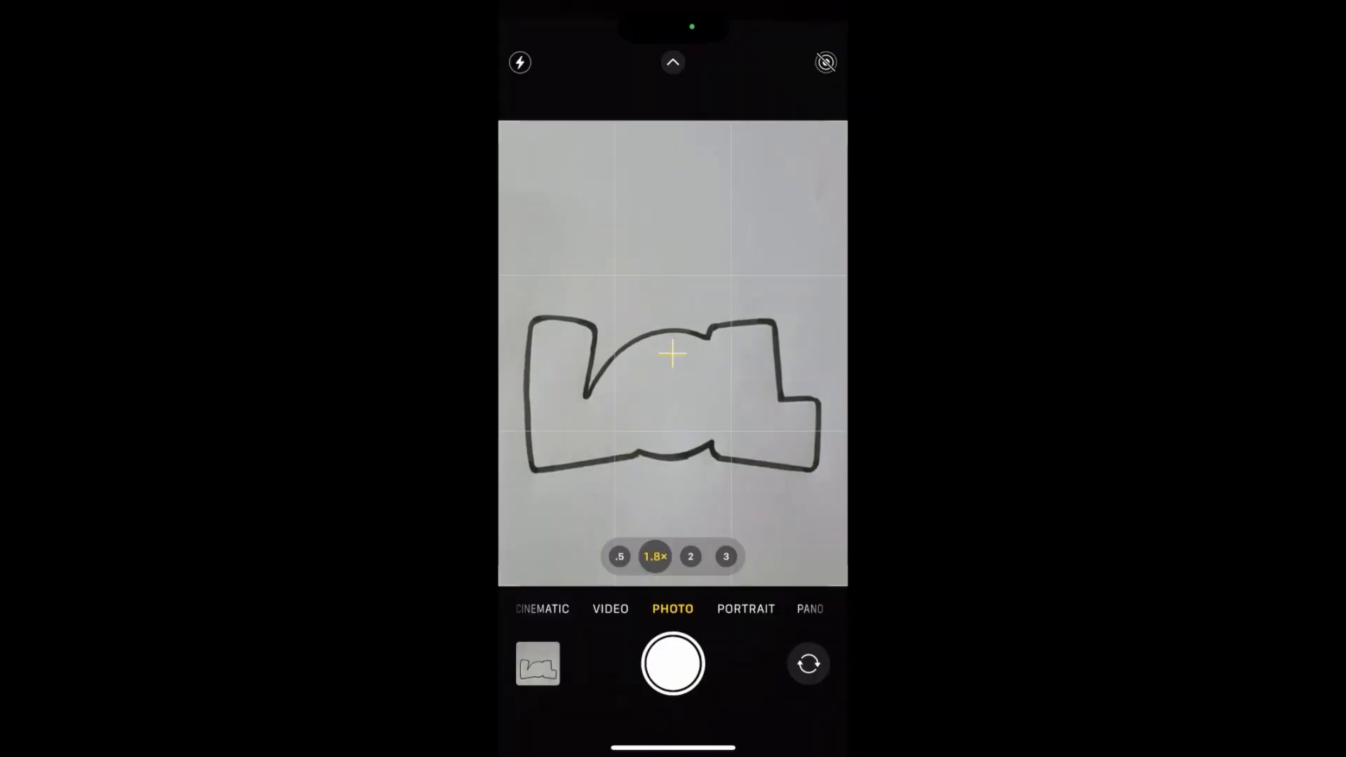
# Photograph the hand-drawn LOL outline with the iPhone camera flash turned on.
pyautogui.click(673, 62)
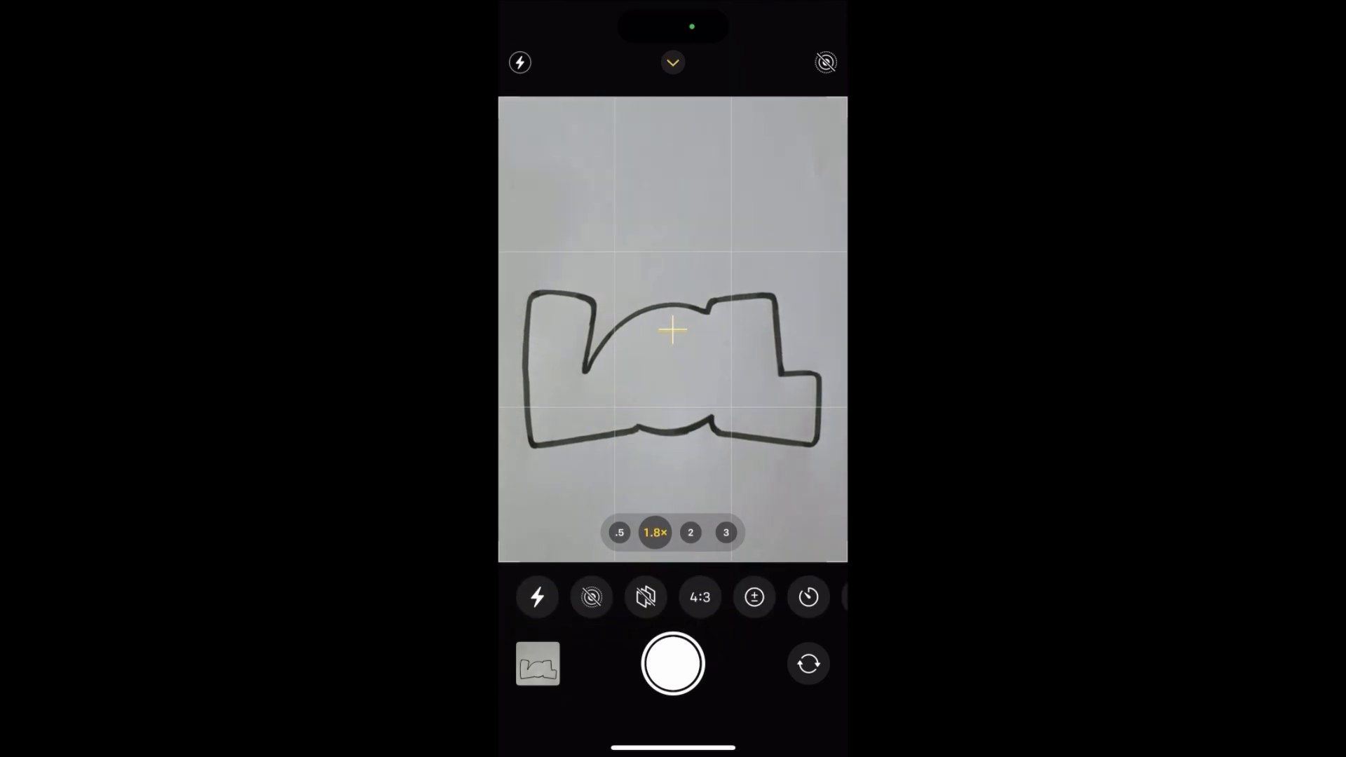
pyautogui.click(520, 61)
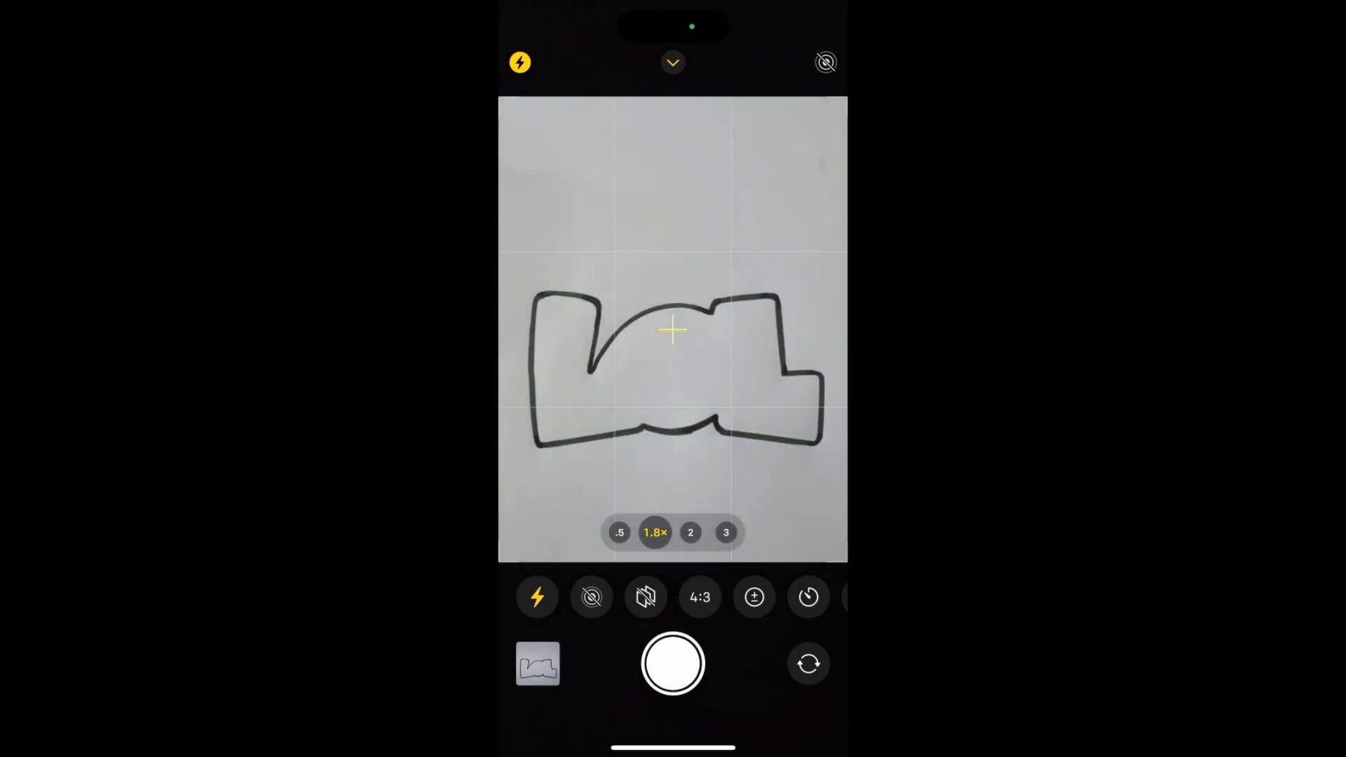
pyautogui.click(673, 663)
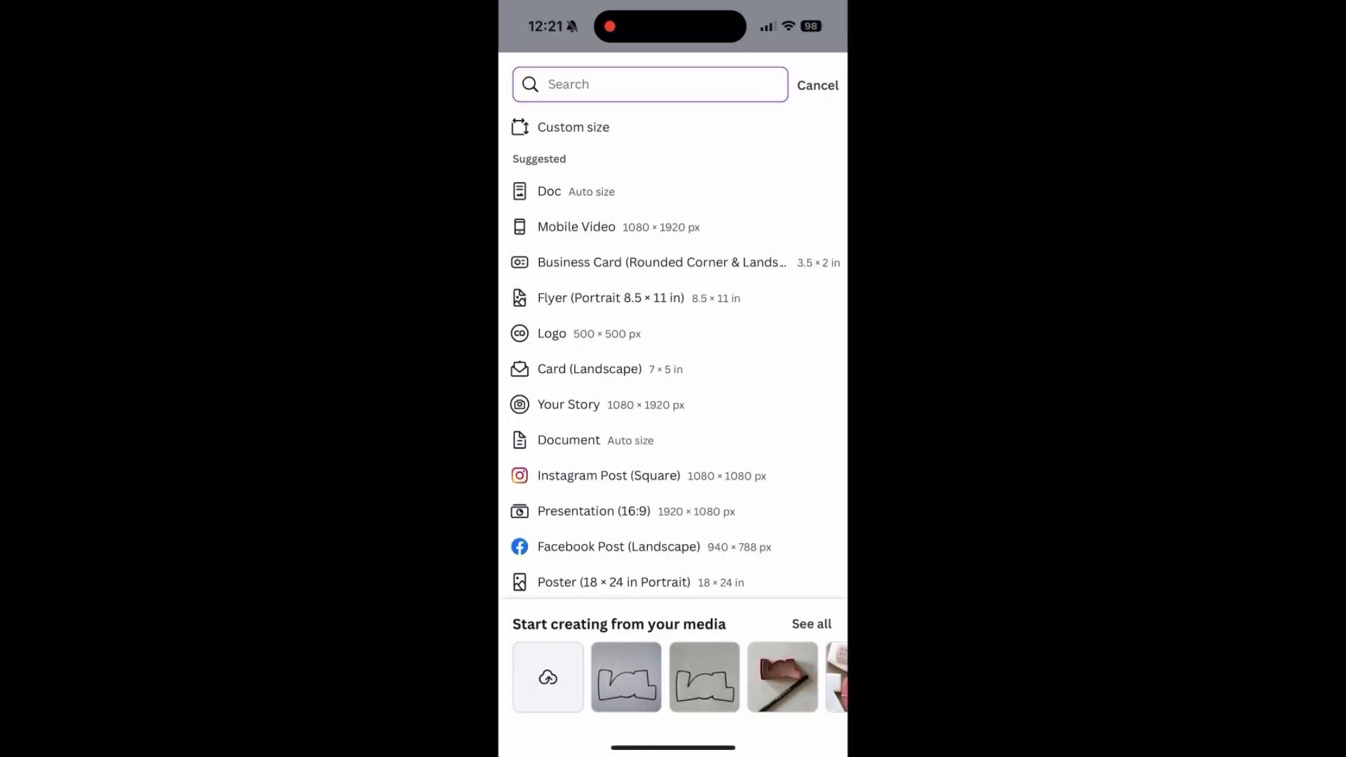
# Start a Canva design from the LOL drawing photo and open it in the image editor.
pyautogui.click(650, 84)
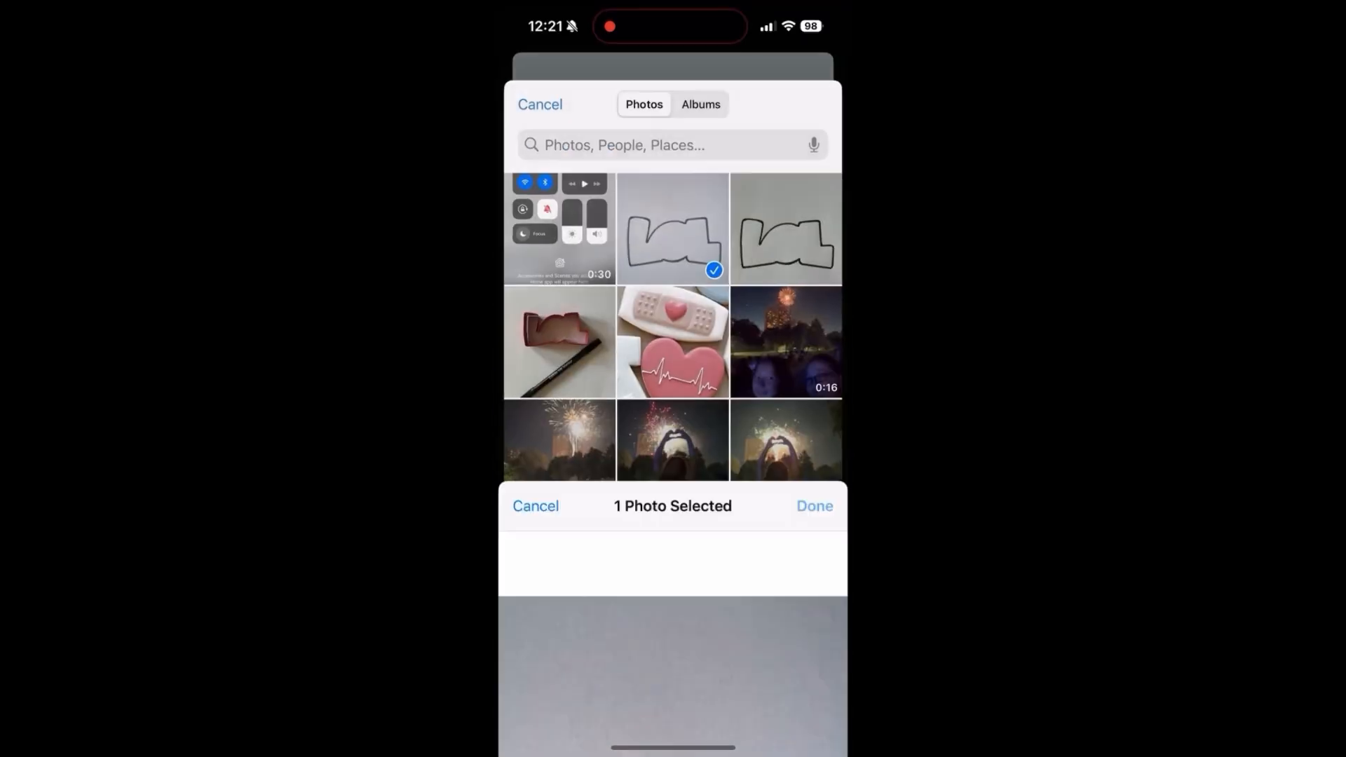
pyautogui.click(812, 505)
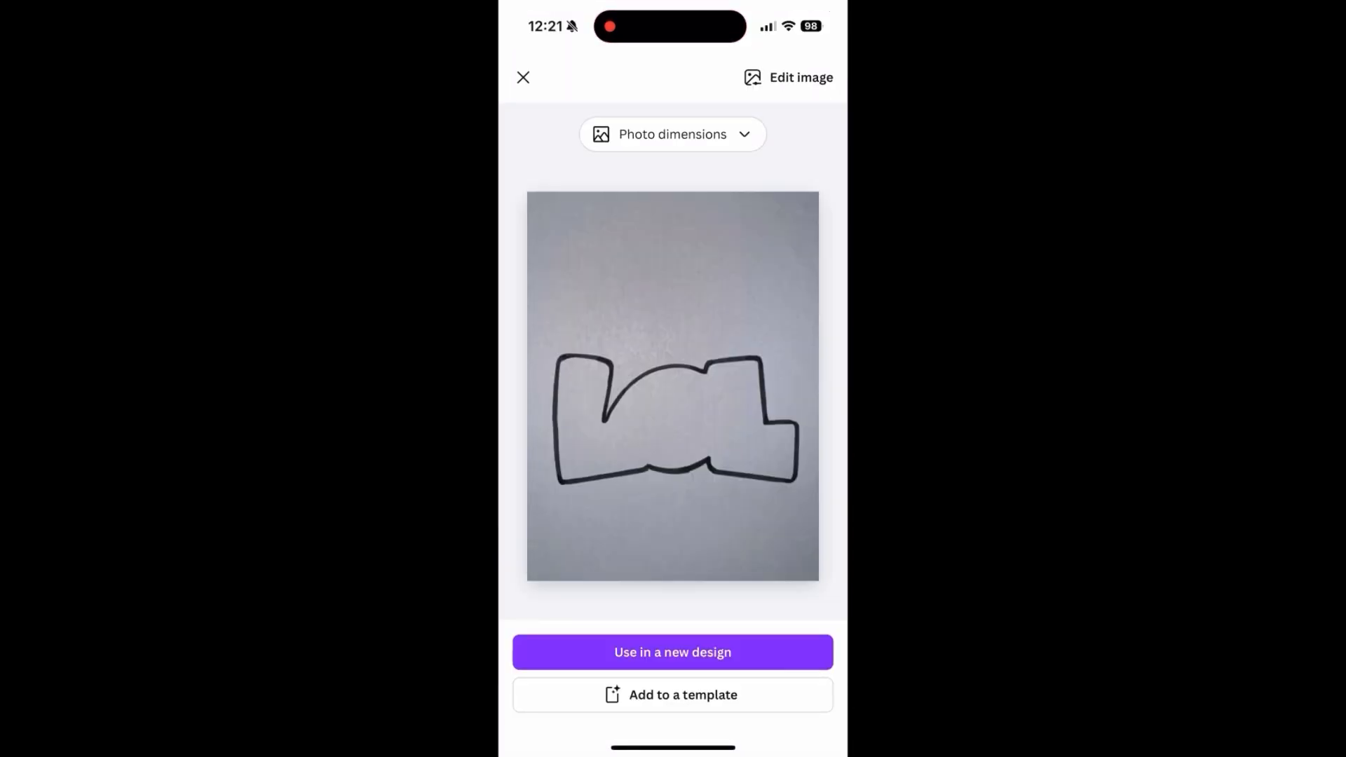
pyautogui.click(799, 77)
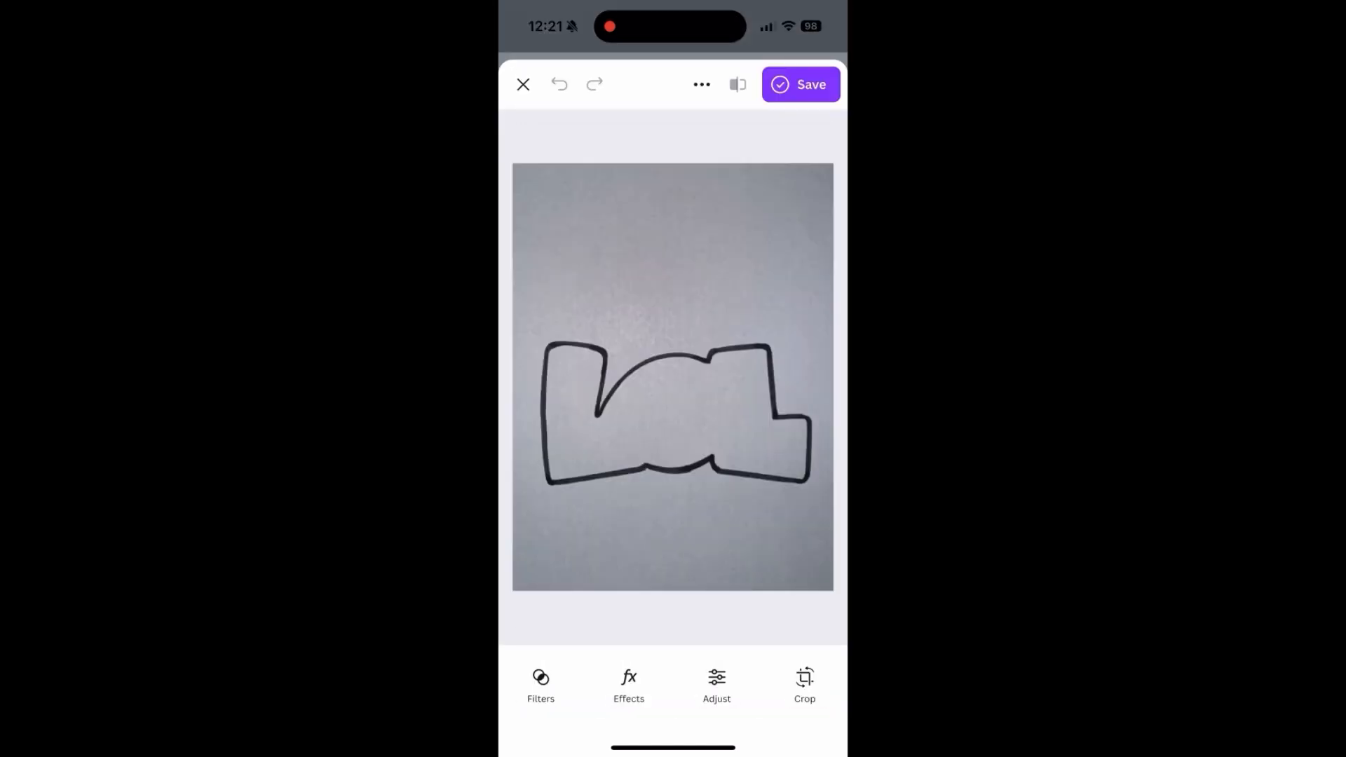
# Apply the BG Remover effect to the LOL photo and save the transparent result.
pyautogui.click(628, 685)
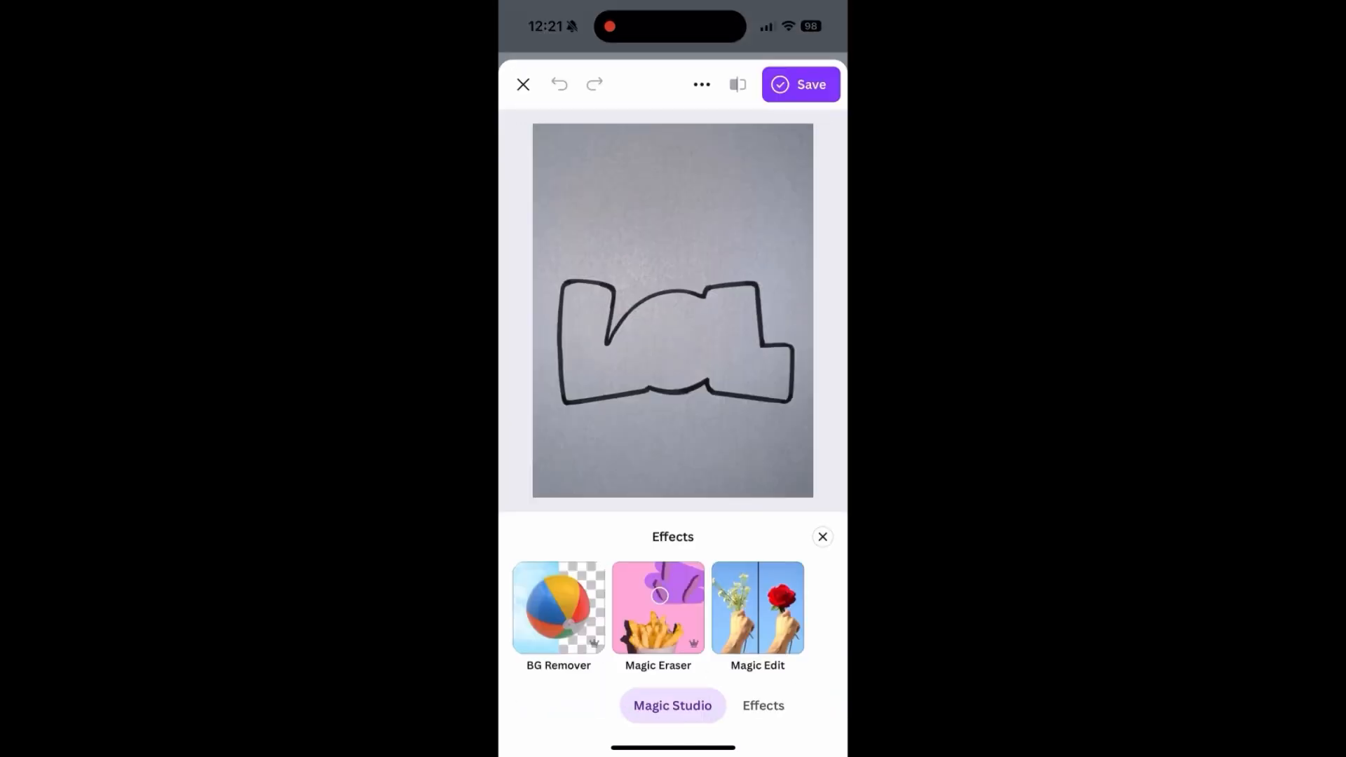
pyautogui.click(558, 608)
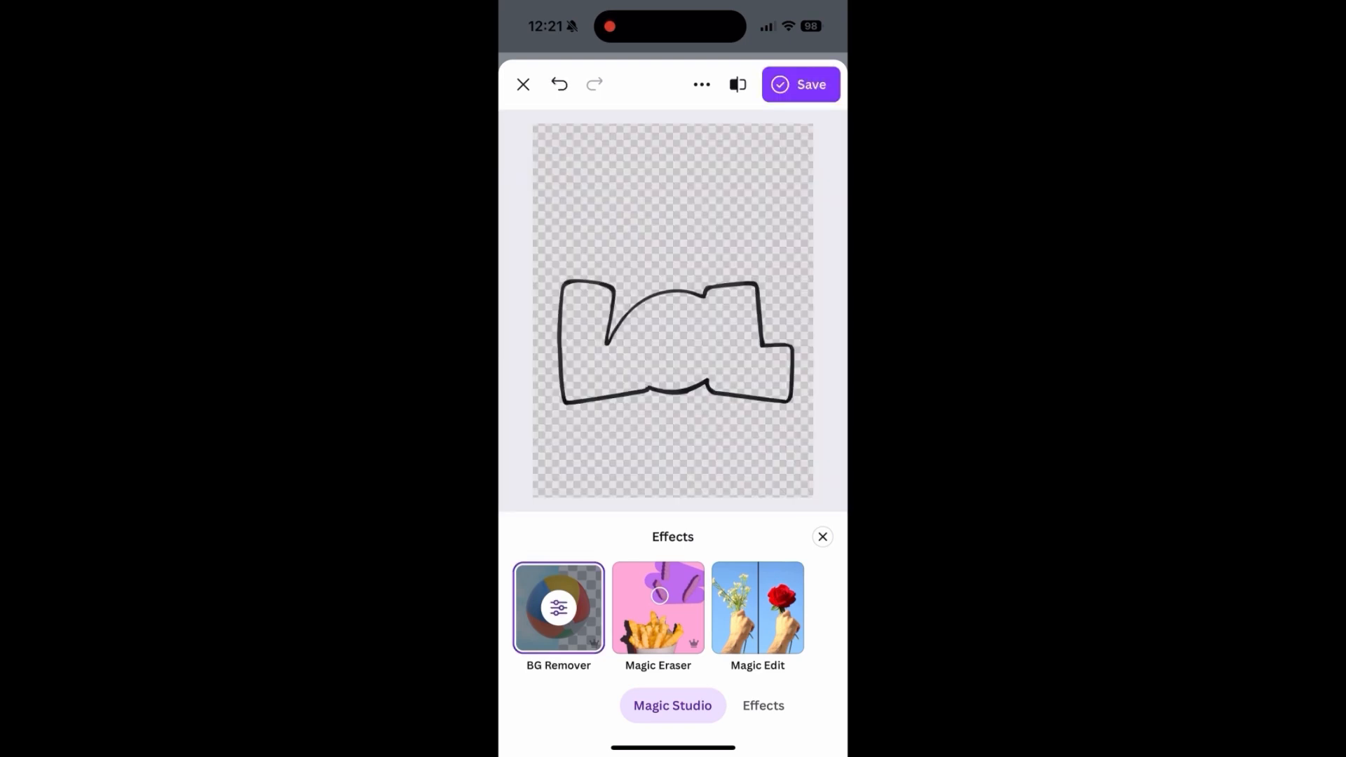
pyautogui.click(799, 84)
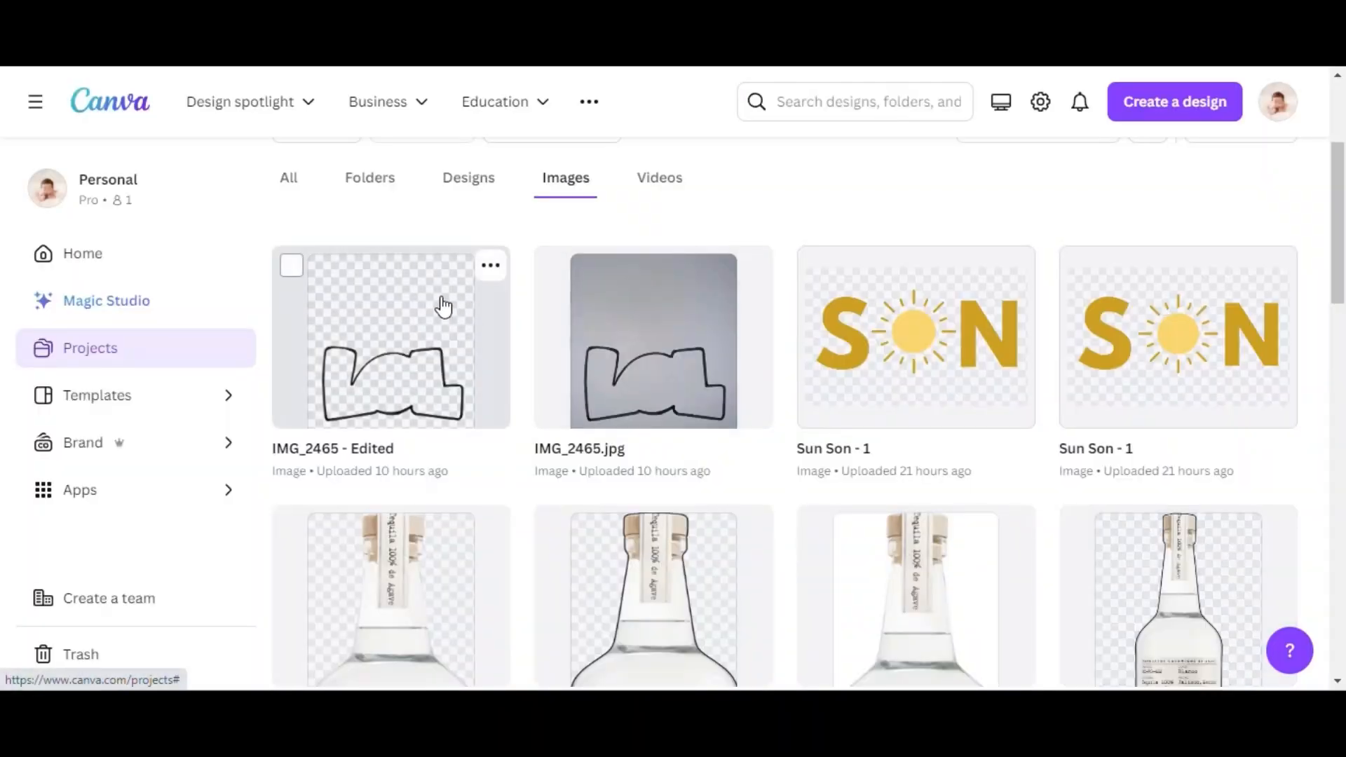
# Crop the edited IMG_2465 LOL image to 16:9, fitting the frame around the outline.
pyautogui.click(389, 337)
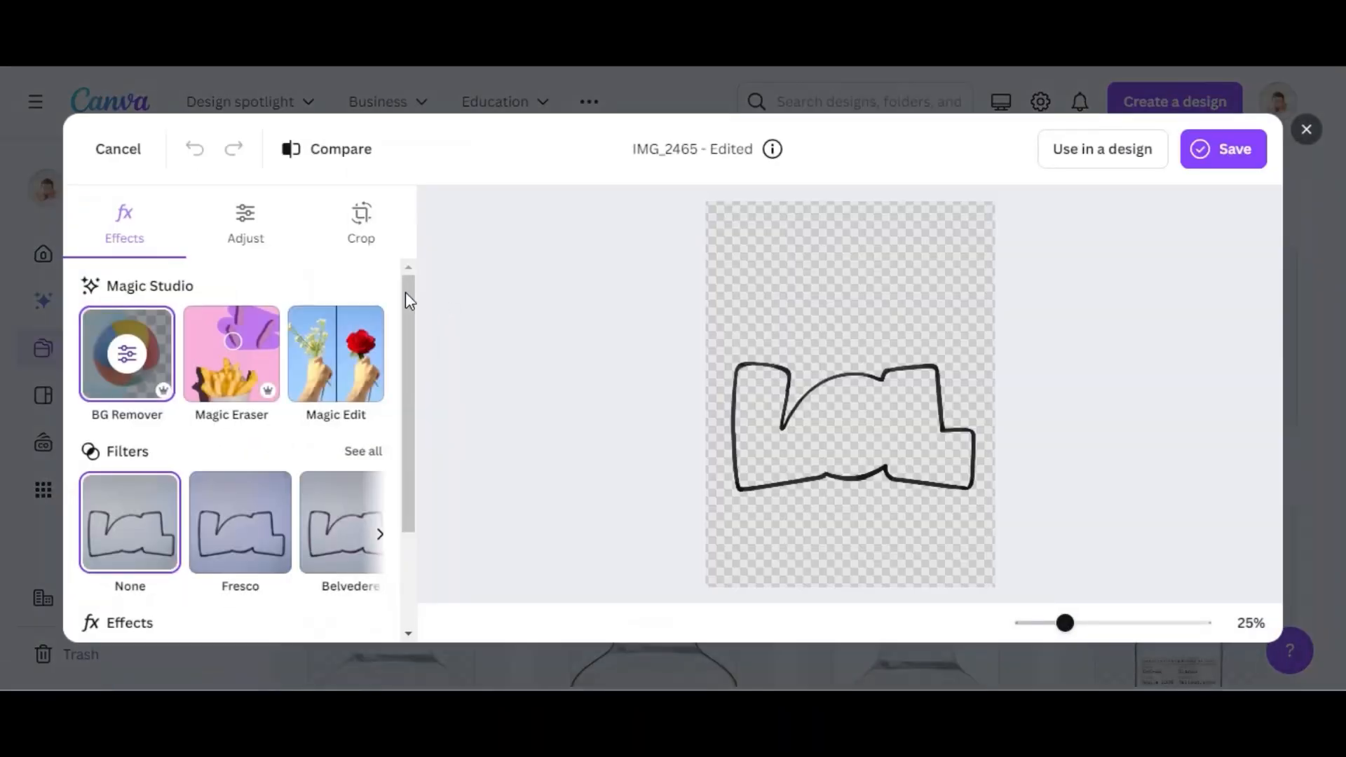
pyautogui.click(360, 223)
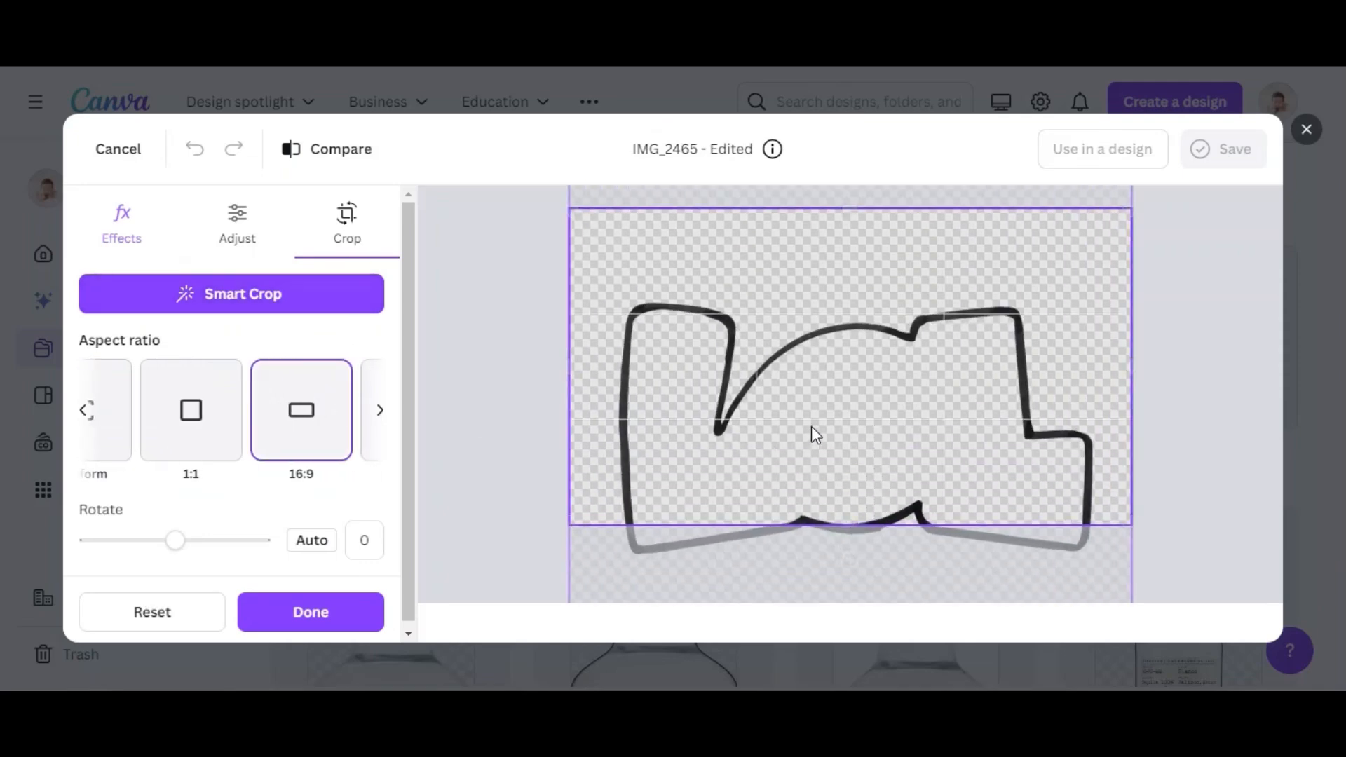
pyautogui.moveTo(814, 434); pyautogui.dragTo(821, 387)
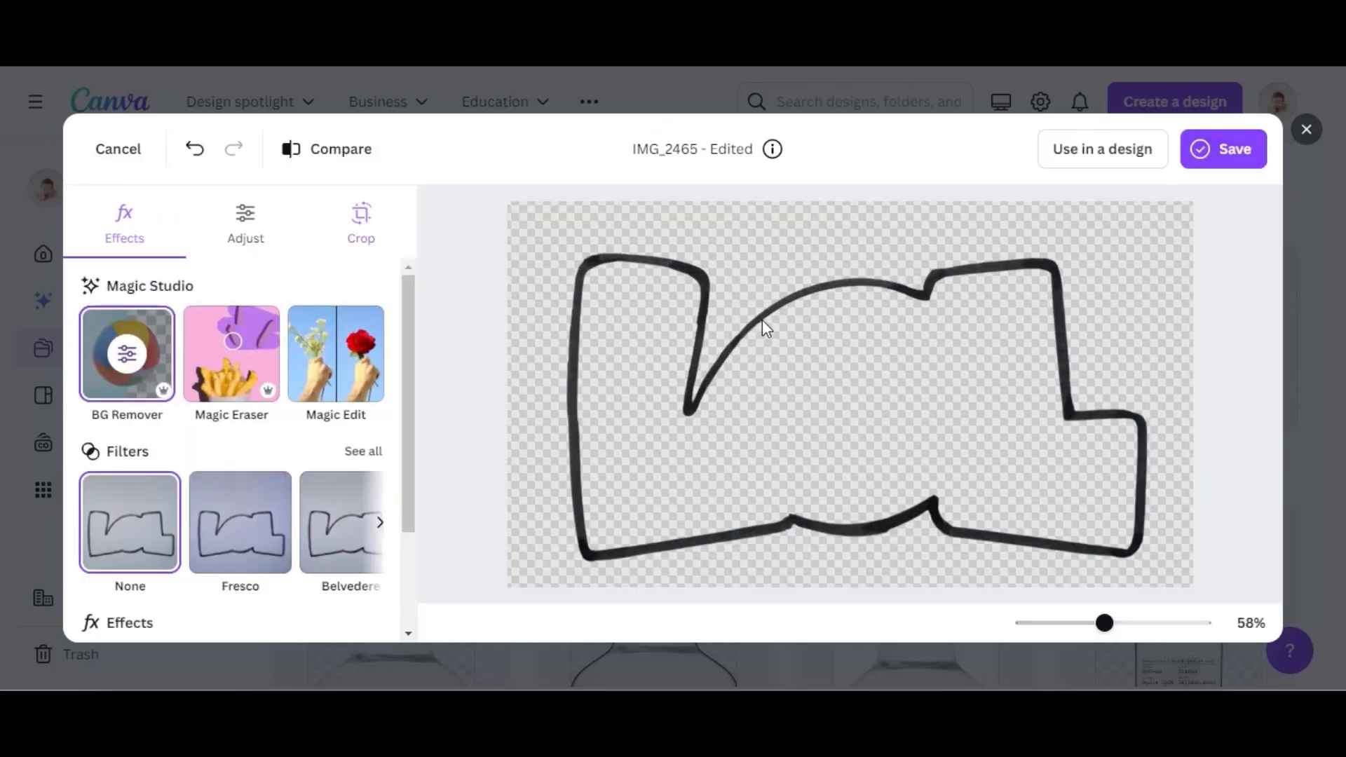
pyautogui.moveTo(1142, 157)
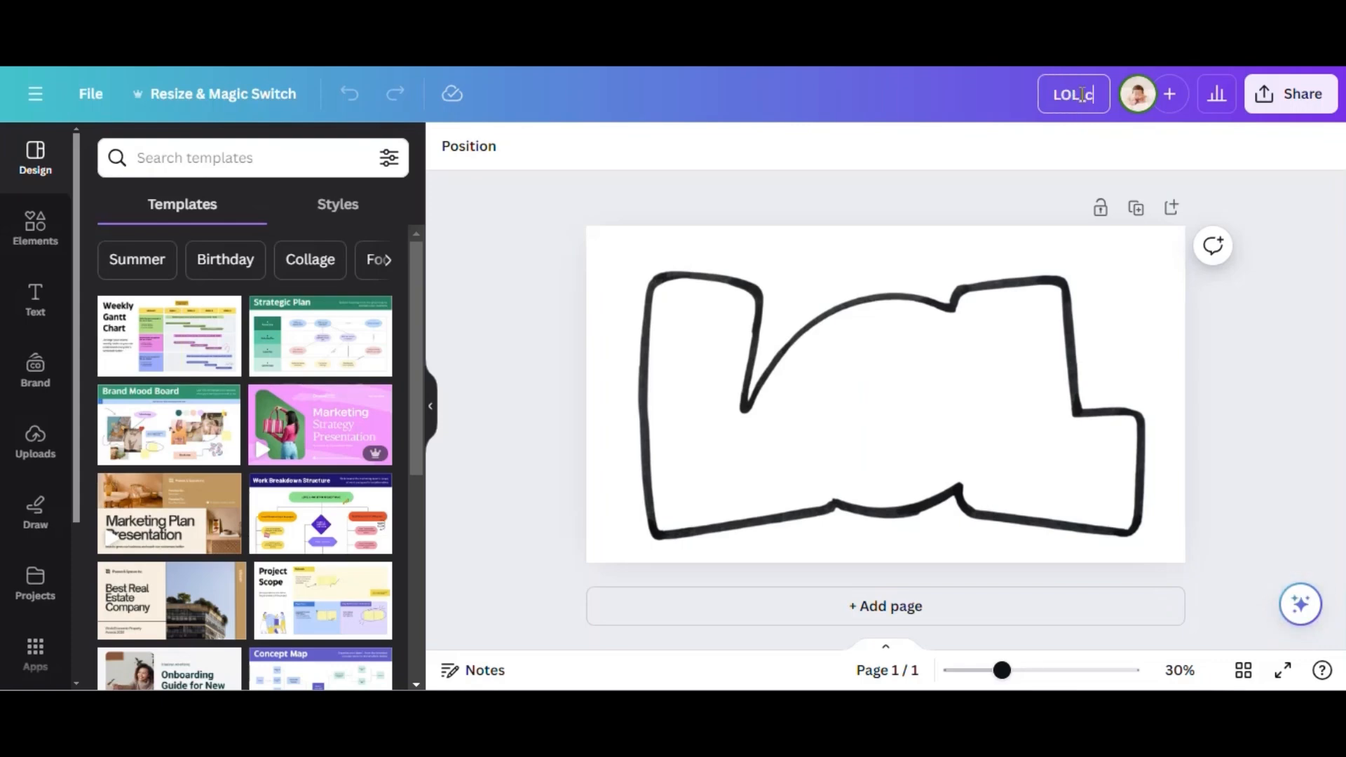
# Download LOL_cutter as a PNG with transparent background at size 0.5.
pyautogui.click(1291, 93)
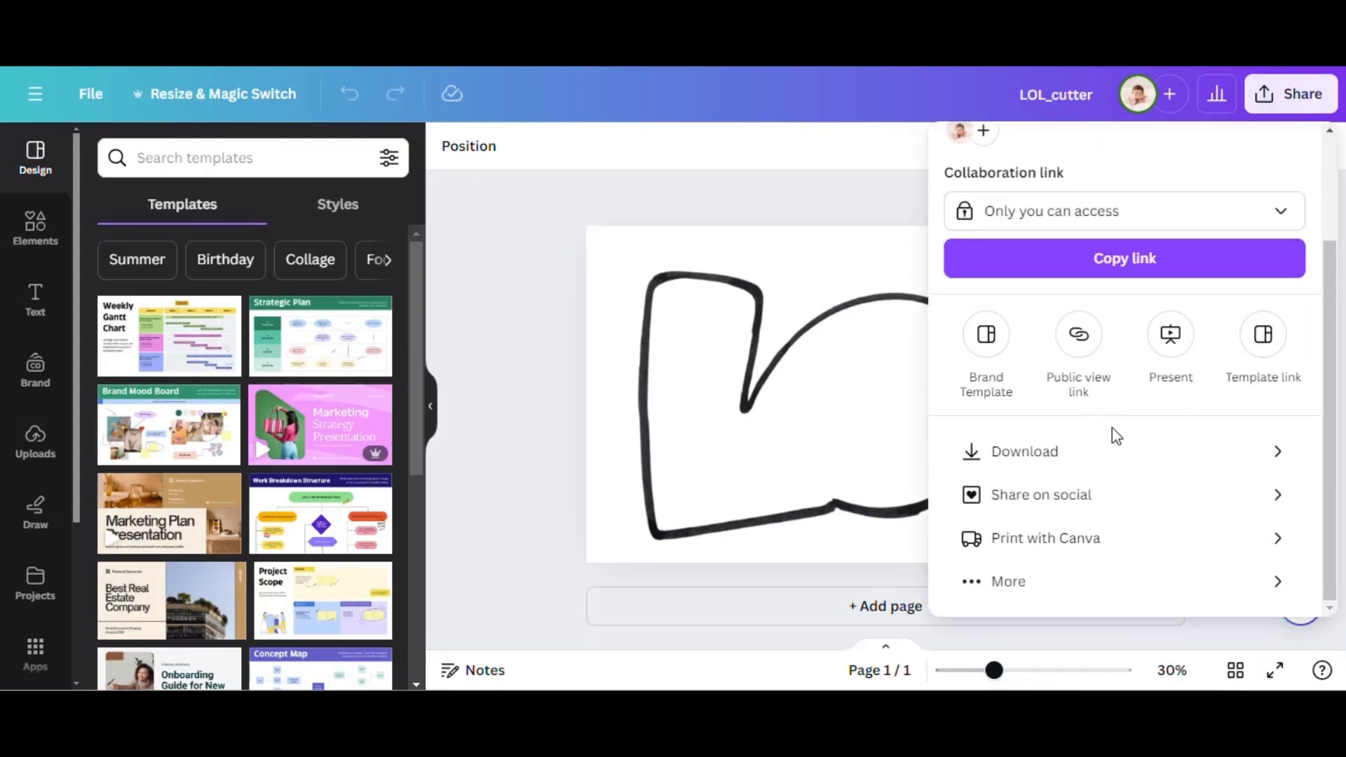
pyautogui.click(1023, 451)
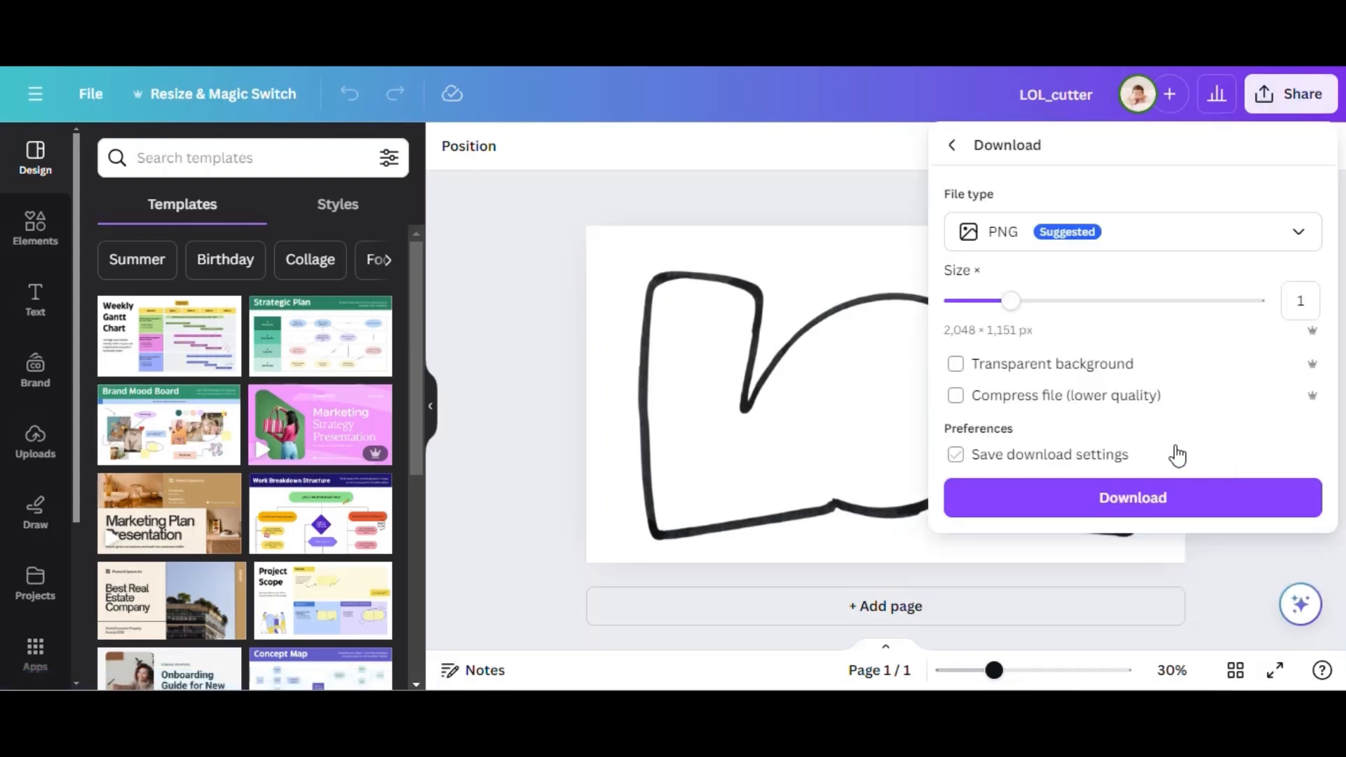
pyautogui.click(956, 363)
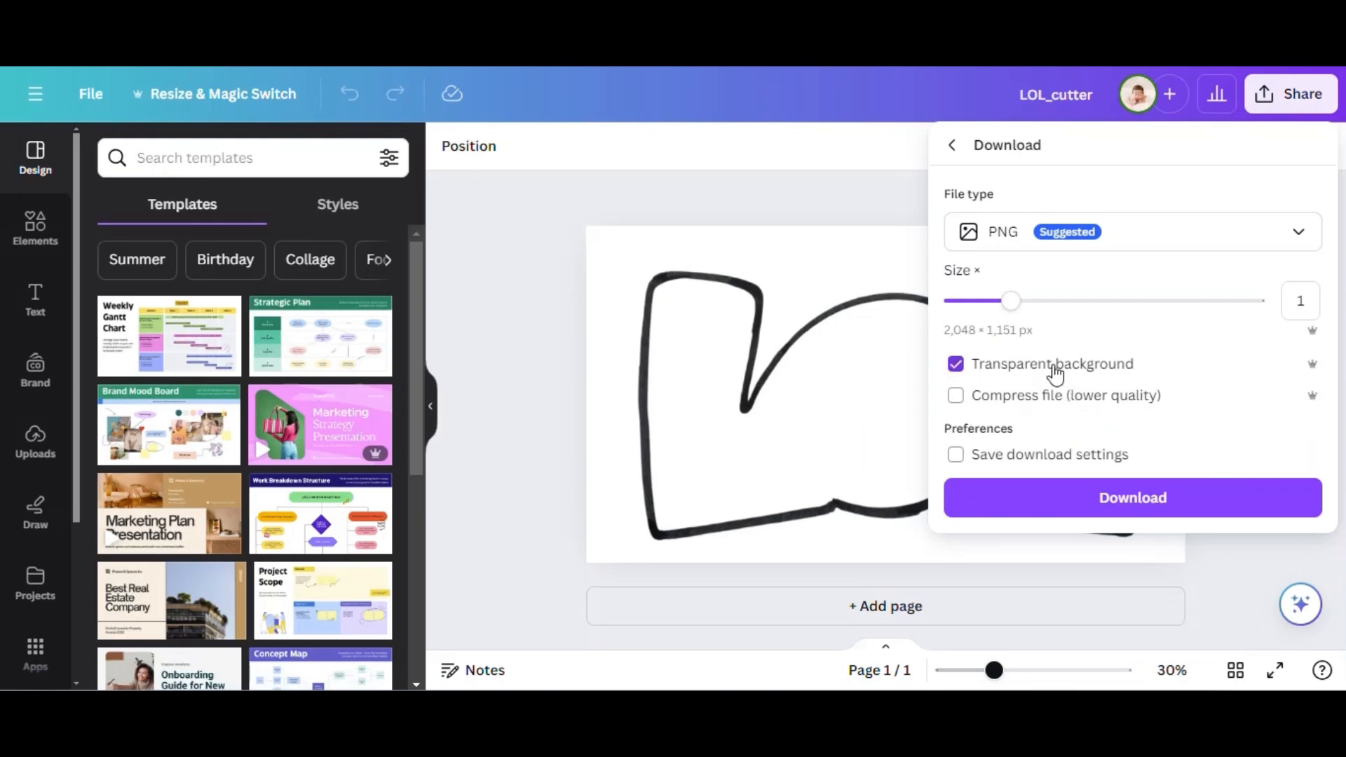
pyautogui.moveTo(1011, 301); pyautogui.dragTo(955, 302)
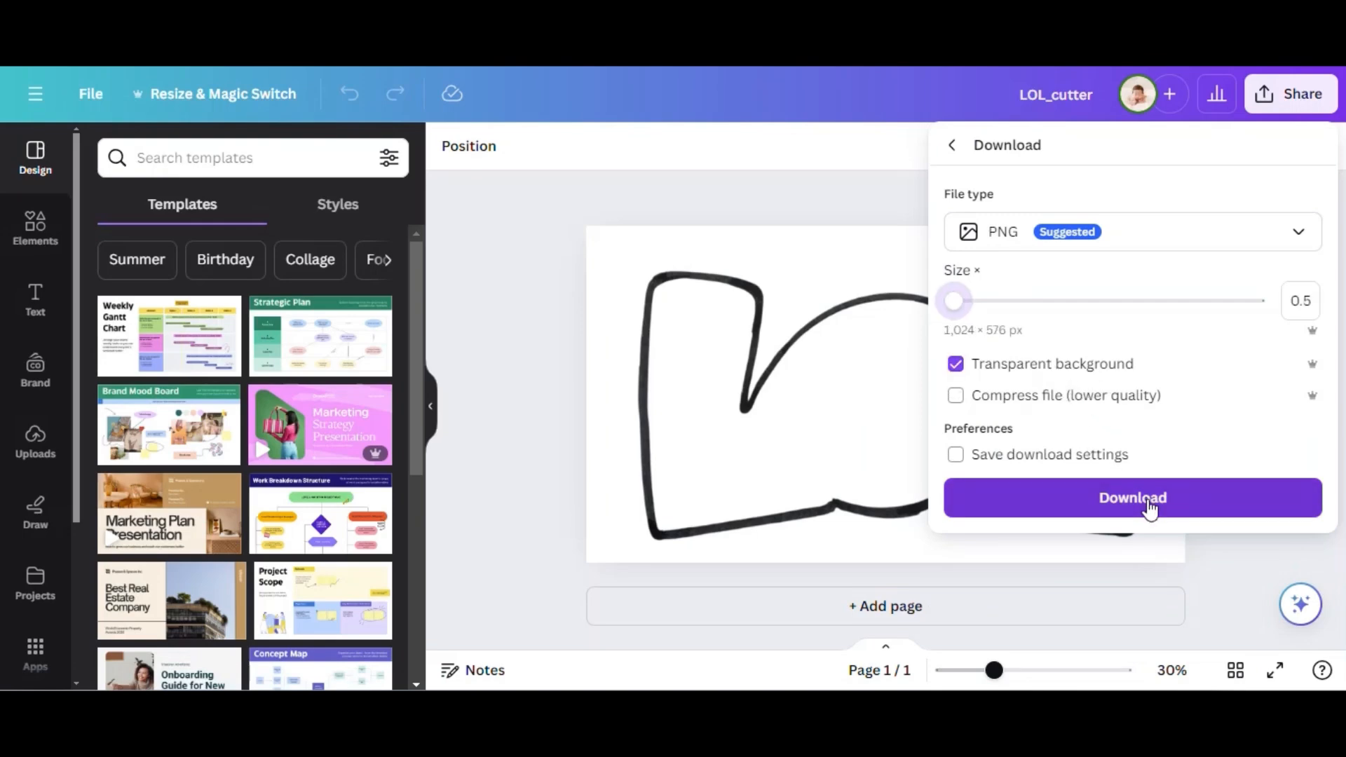
pyautogui.click(1132, 498)
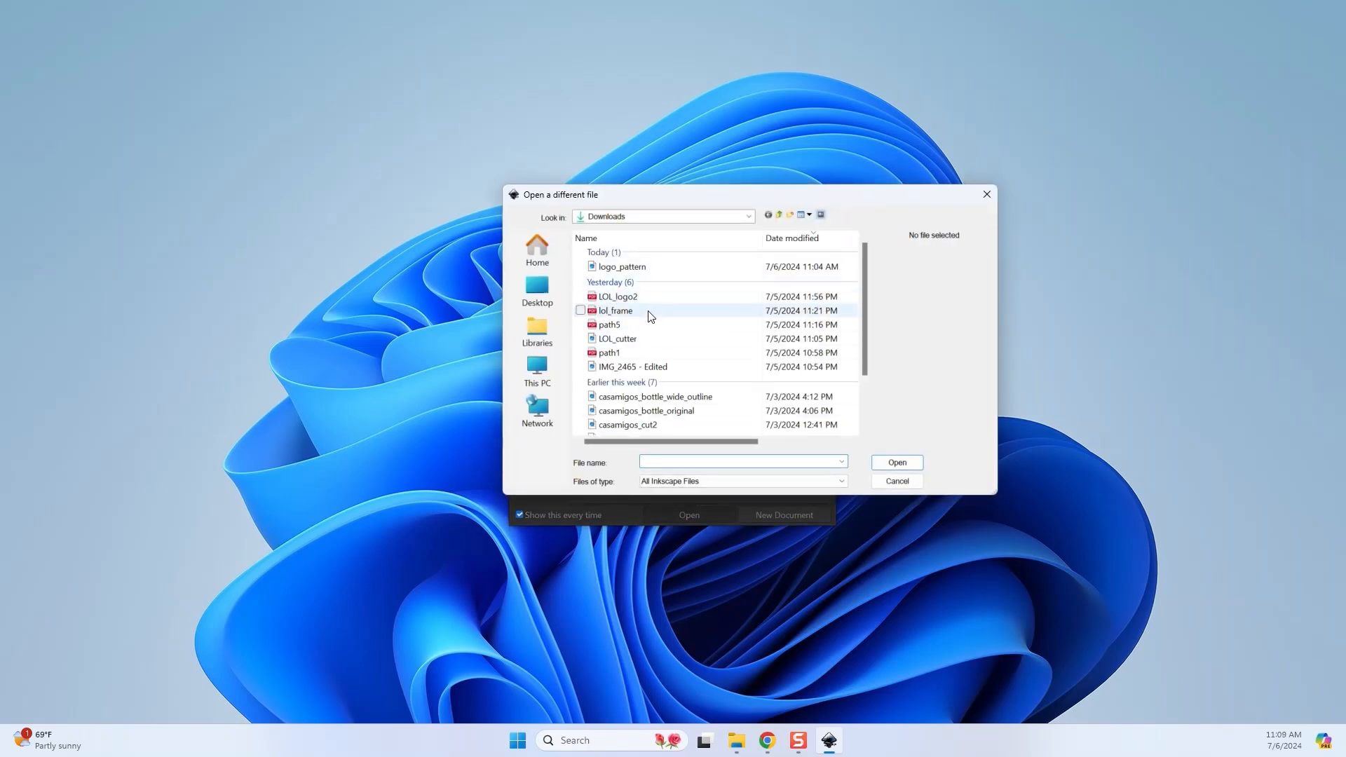
# Open the downloaded LOL_cutter PNG in Inkscape.
pyautogui.click(616, 338)
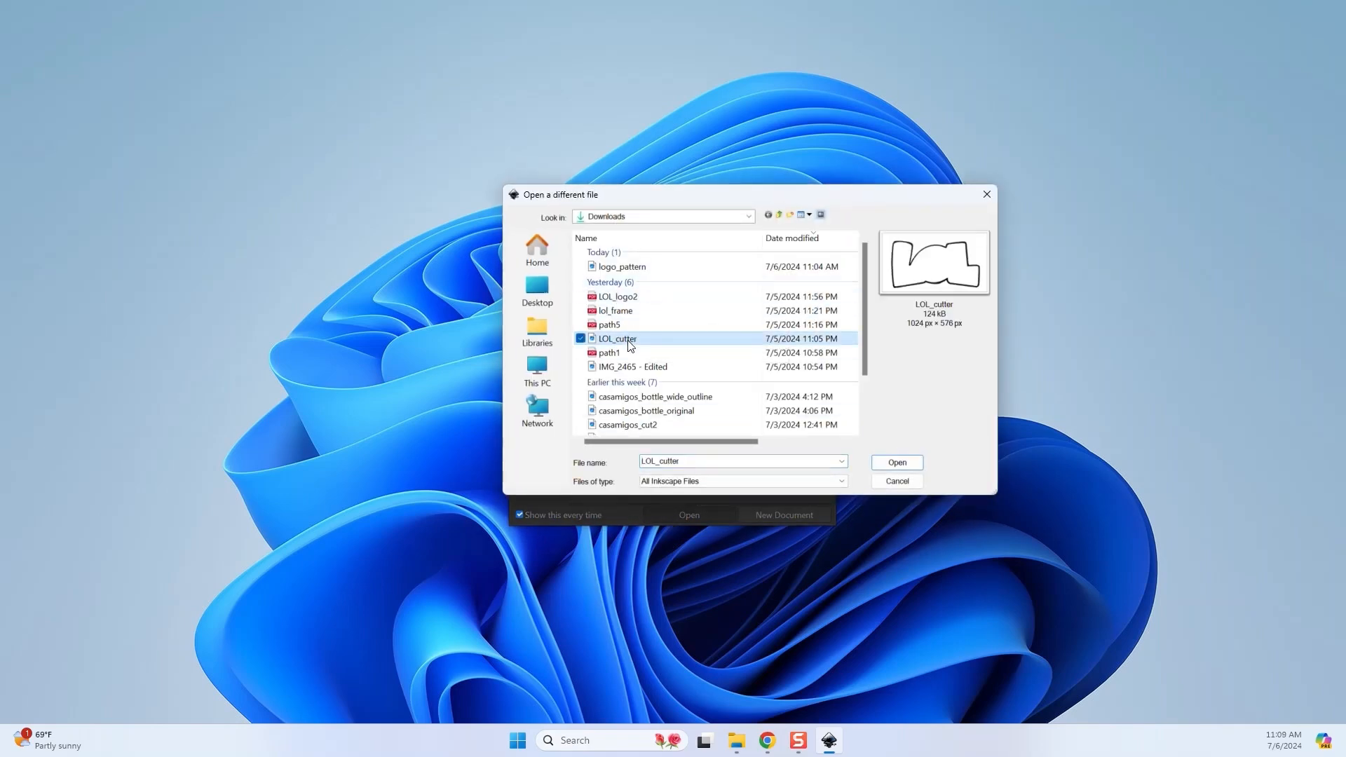
pyautogui.click(895, 462)
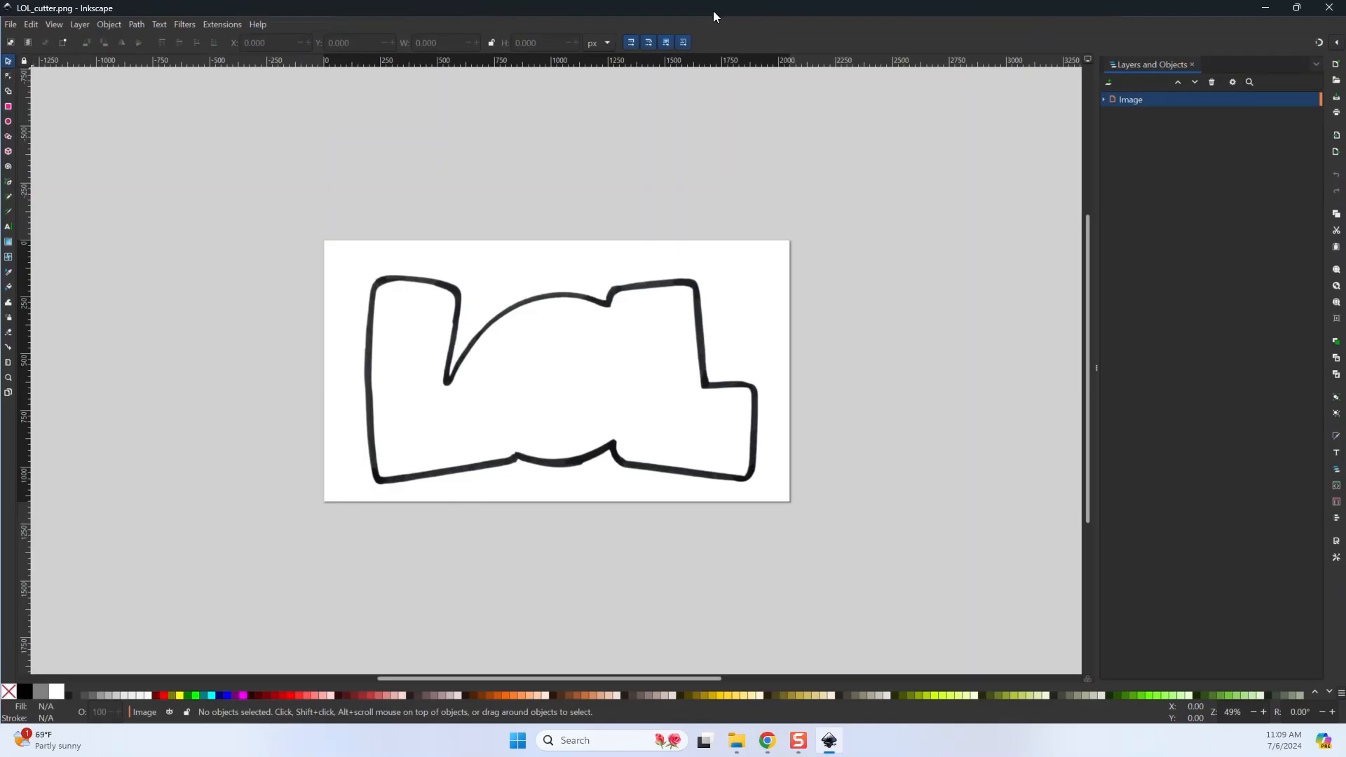
pyautogui.moveTo(687, 325)
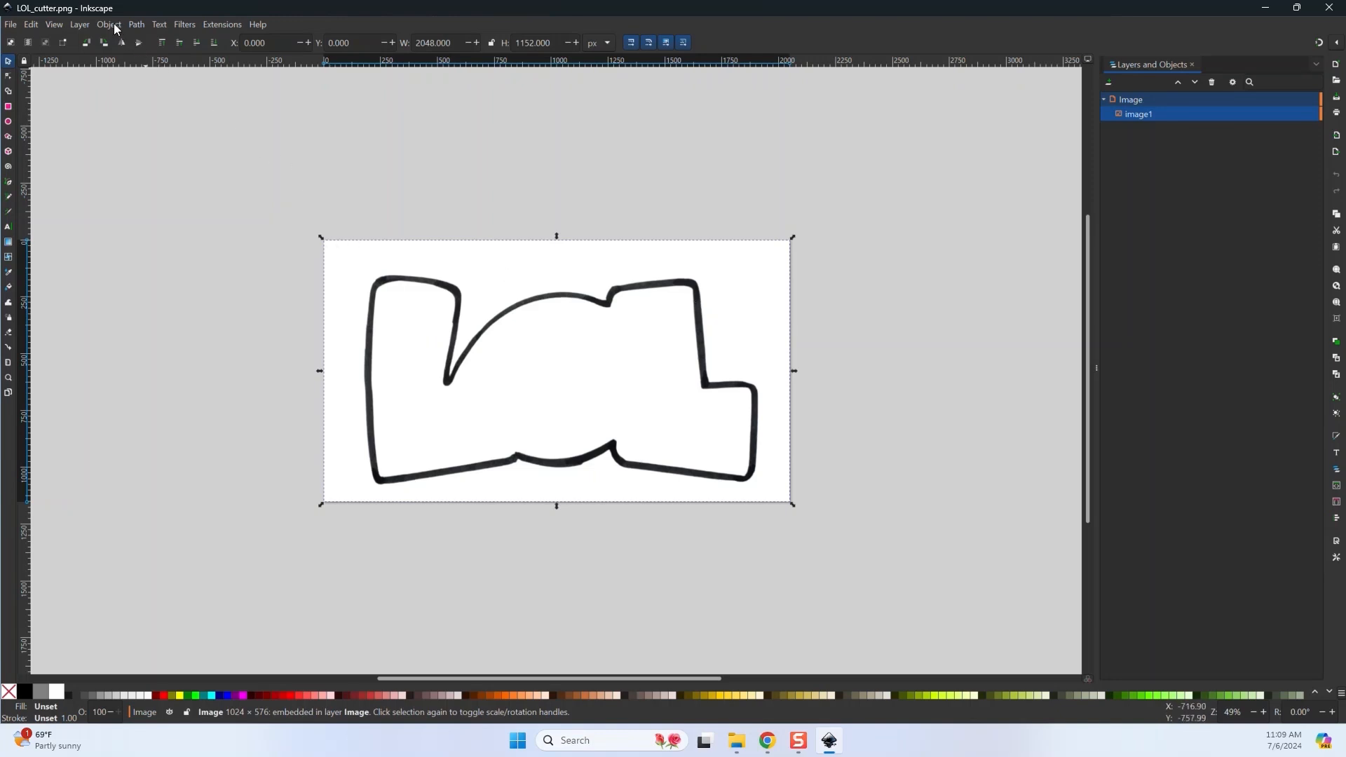
# Trace the LOL_cutter bitmap with default Brightness cutoff settings into a vector path.
pyautogui.click(134, 24)
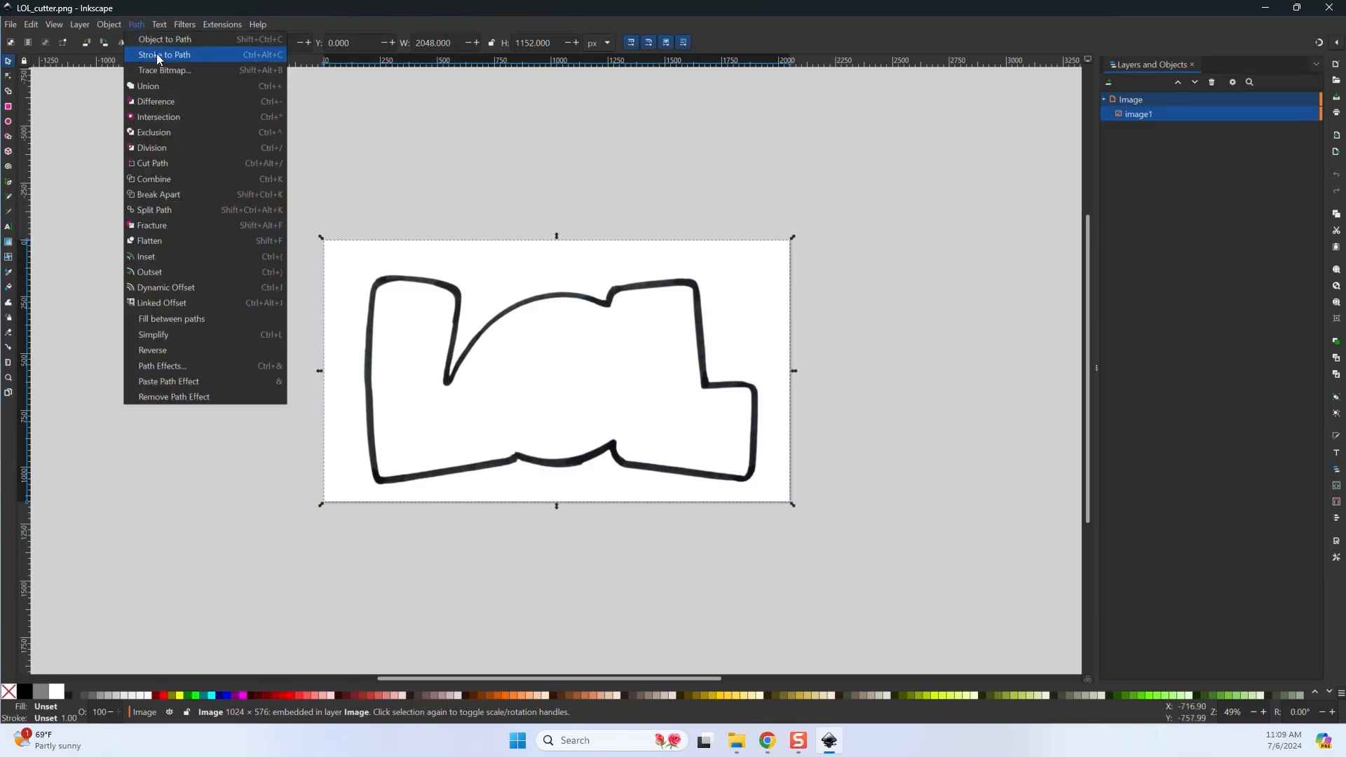
pyautogui.click(165, 70)
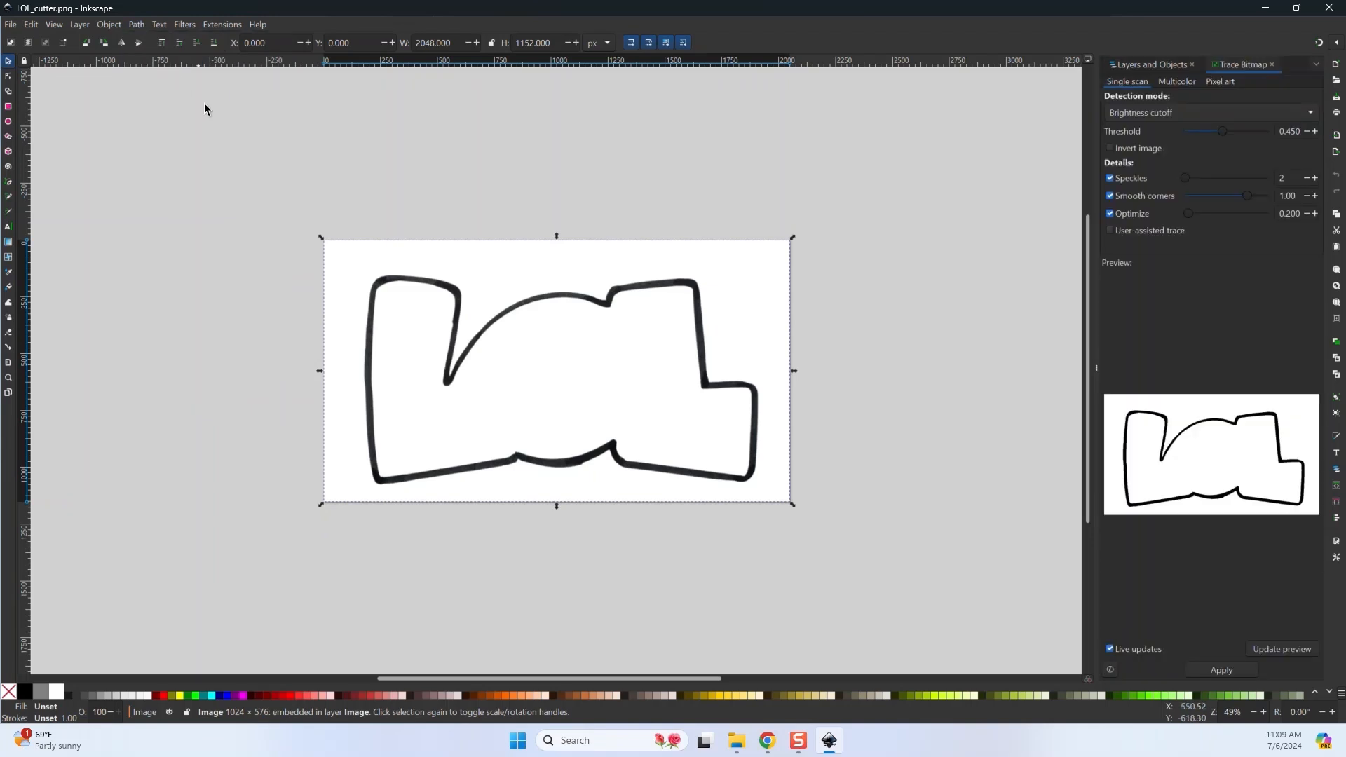
pyautogui.moveTo(1223, 466)
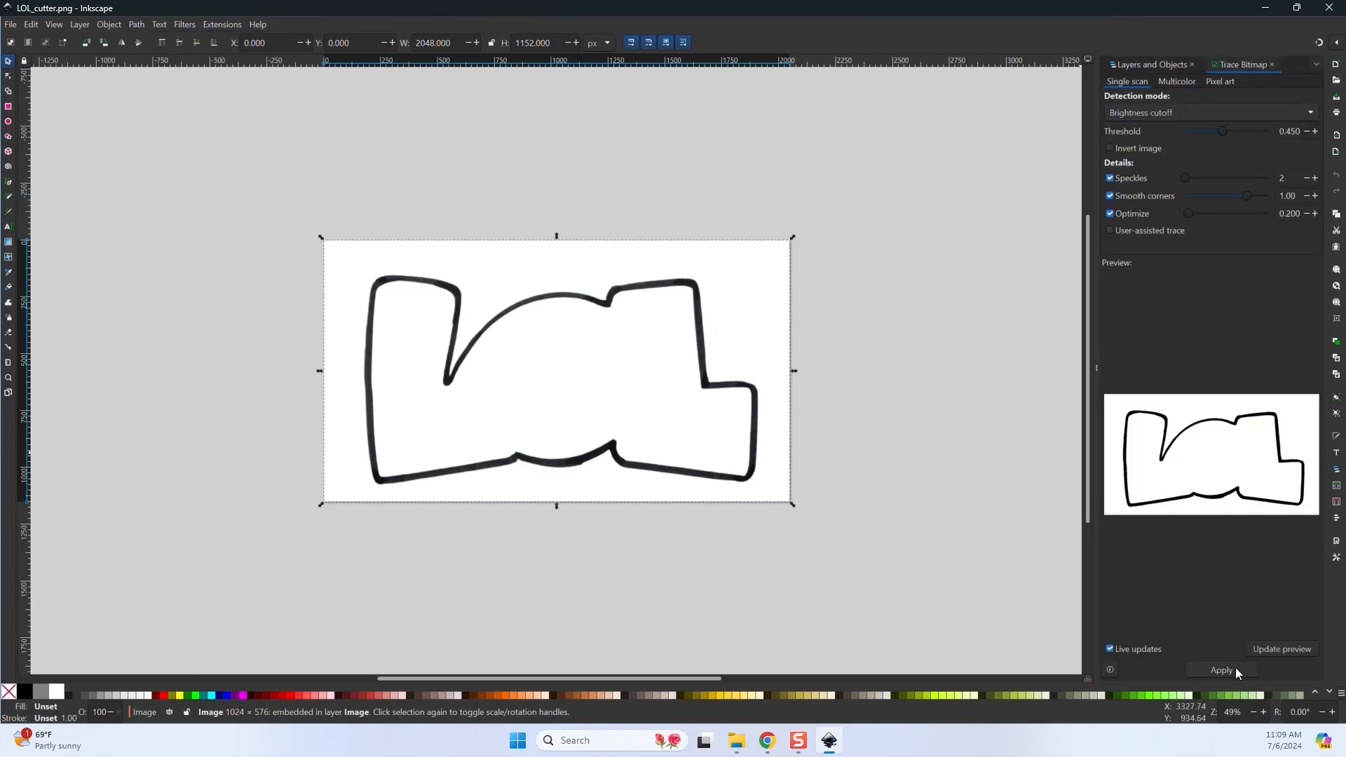
pyautogui.click(1220, 673)
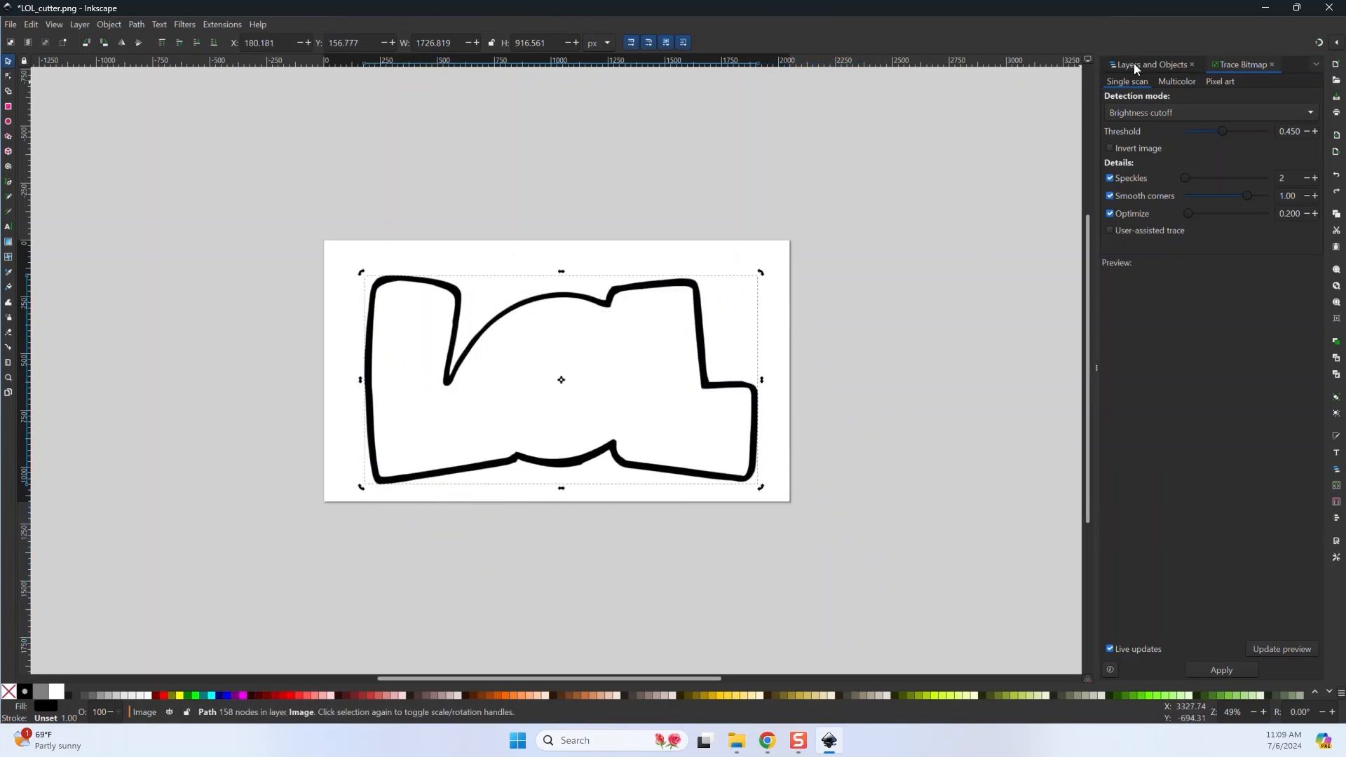
# Select the original bitmap image1 in Layers and Objects for deletion.
pyautogui.click(1148, 64)
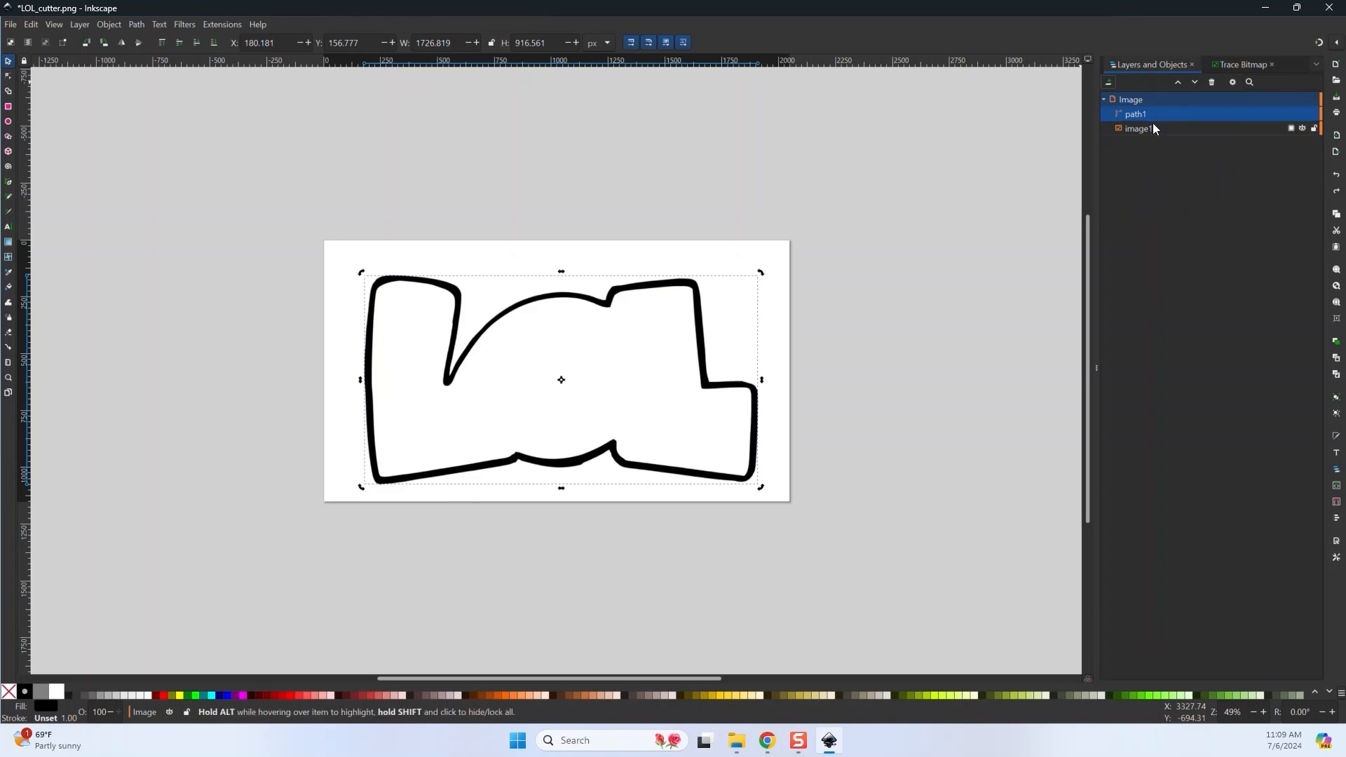
pyautogui.click(1139, 129)
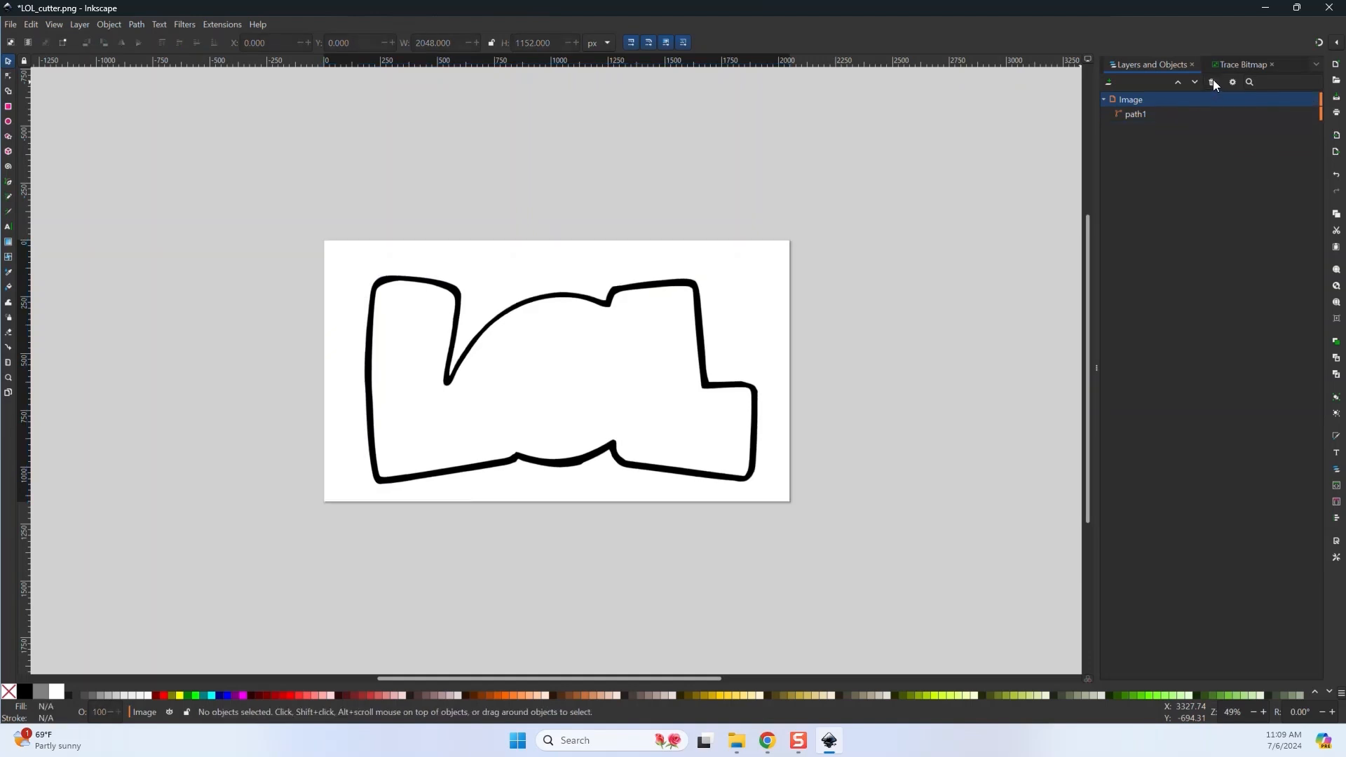
pyautogui.moveTo(1016, 311)
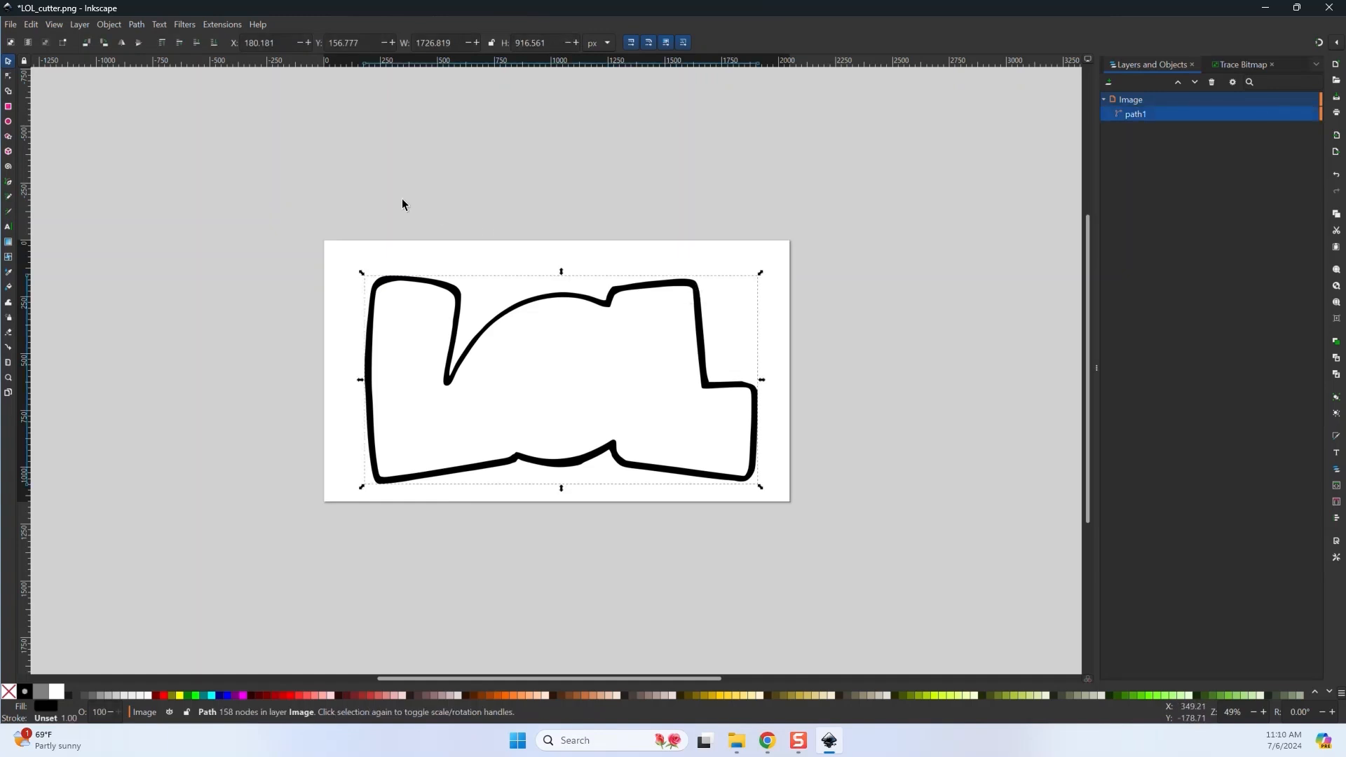
# Create a solid black LOL fill with Path > Fill between paths, then select path1.
pyautogui.click(135, 24)
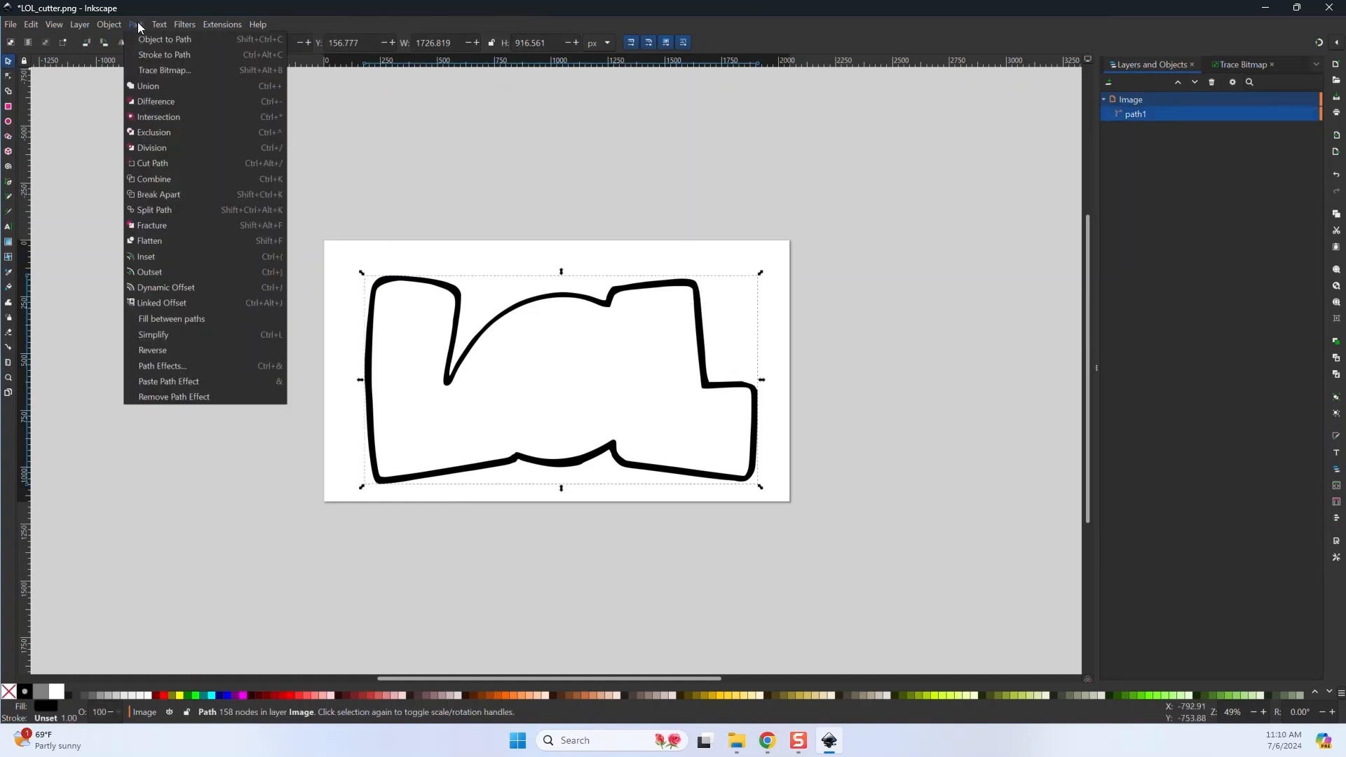
pyautogui.moveTo(153, 148)
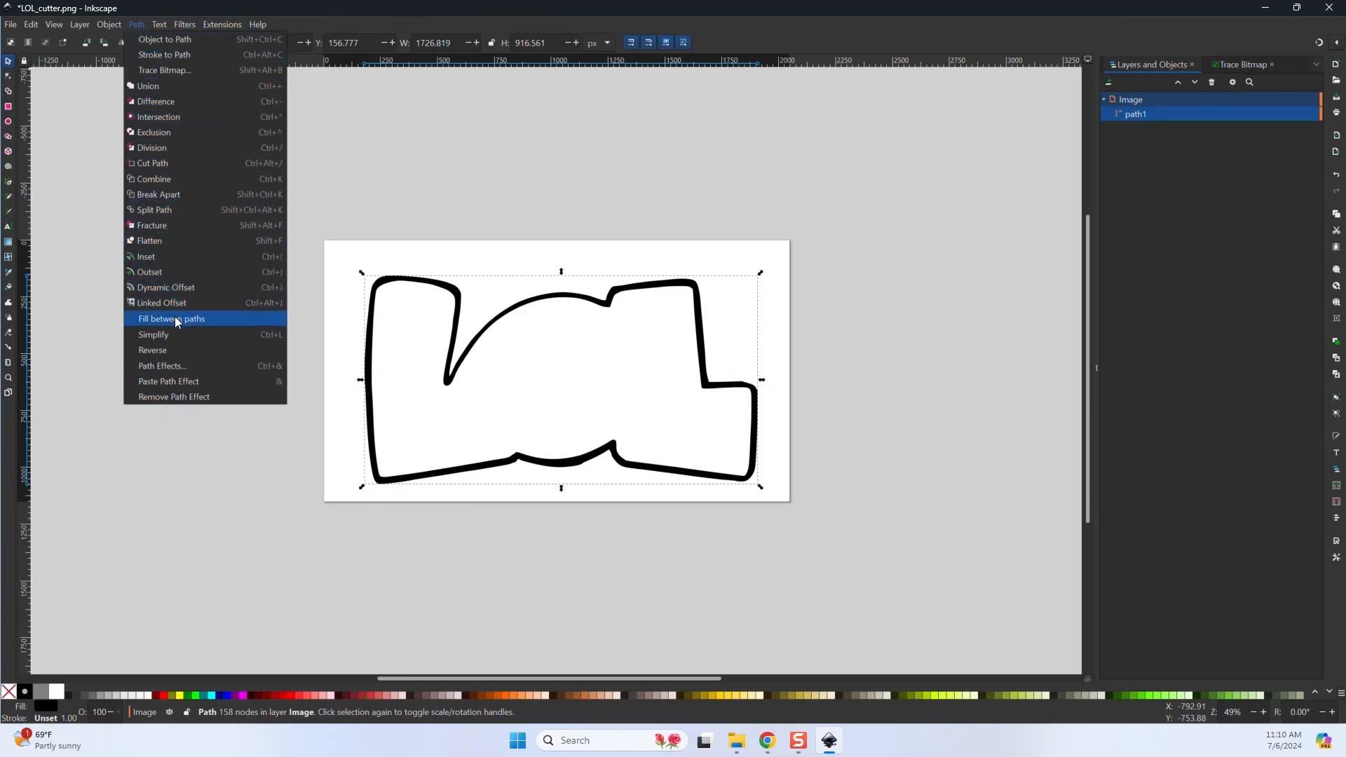
pyautogui.click(171, 318)
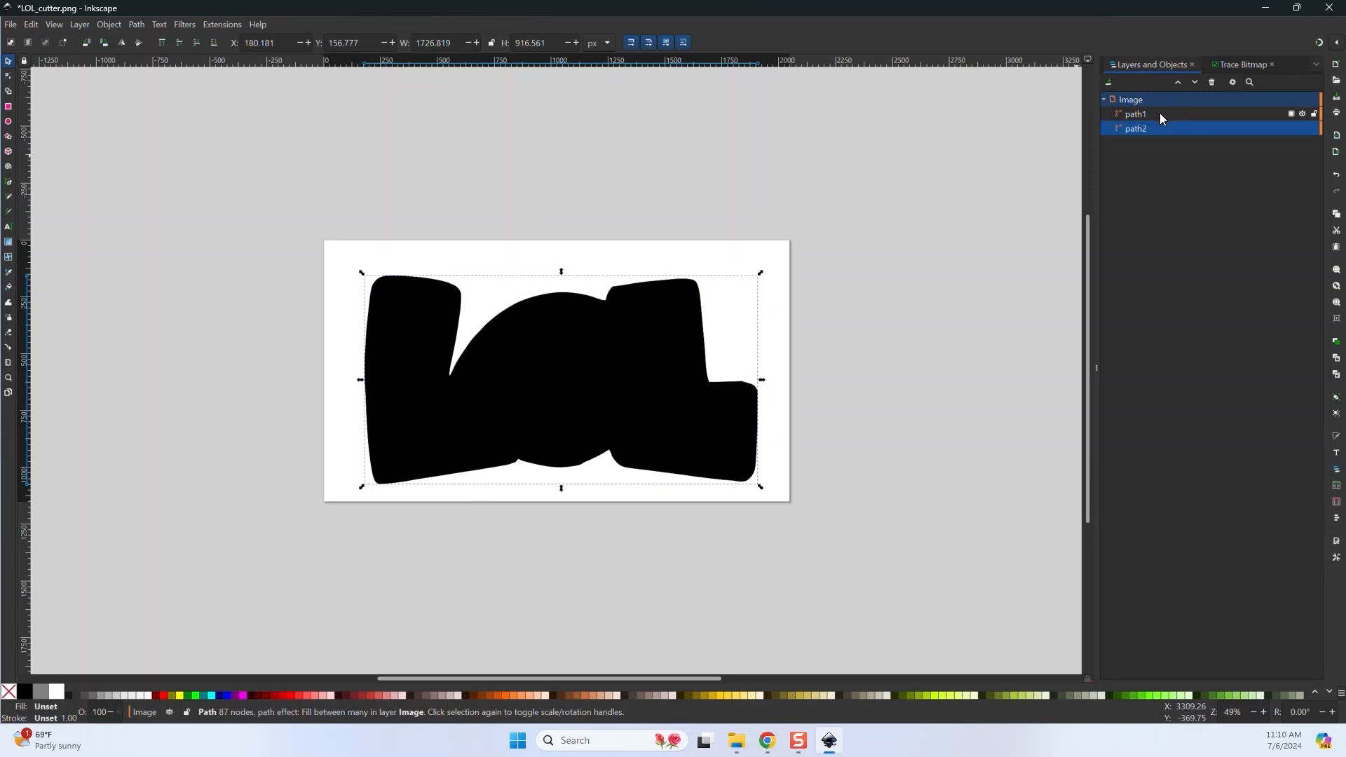
pyautogui.click(1135, 114)
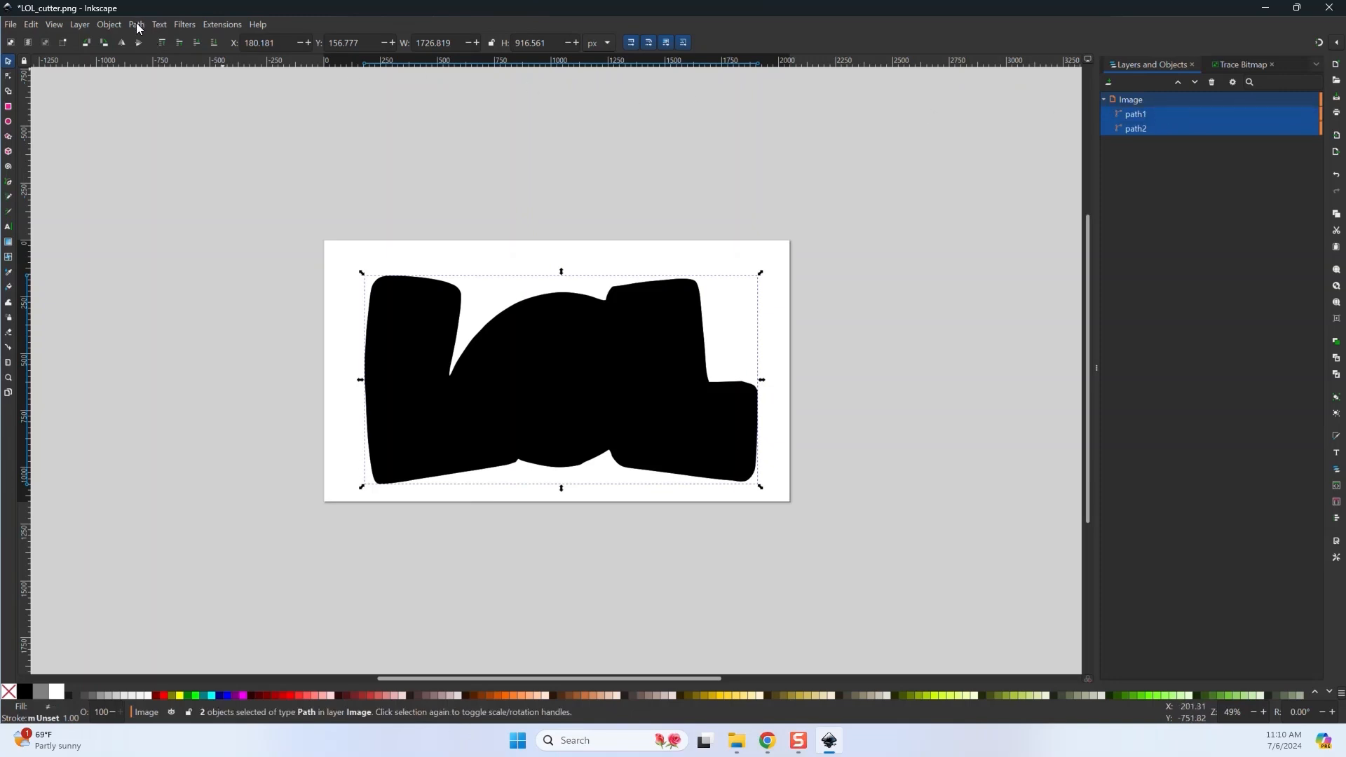
# Union the outline and filled shape into a single 88-node LOL path.
pyautogui.click(135, 24)
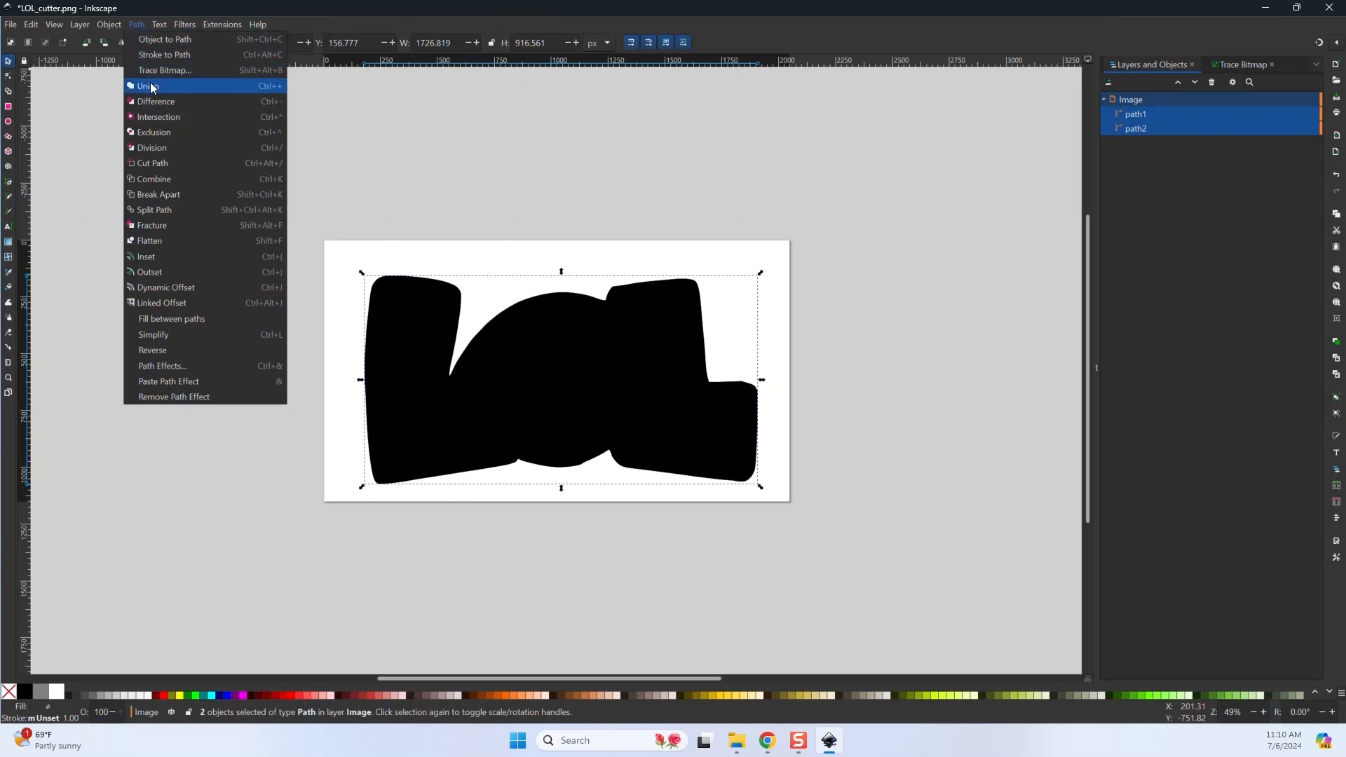
pyautogui.click(145, 86)
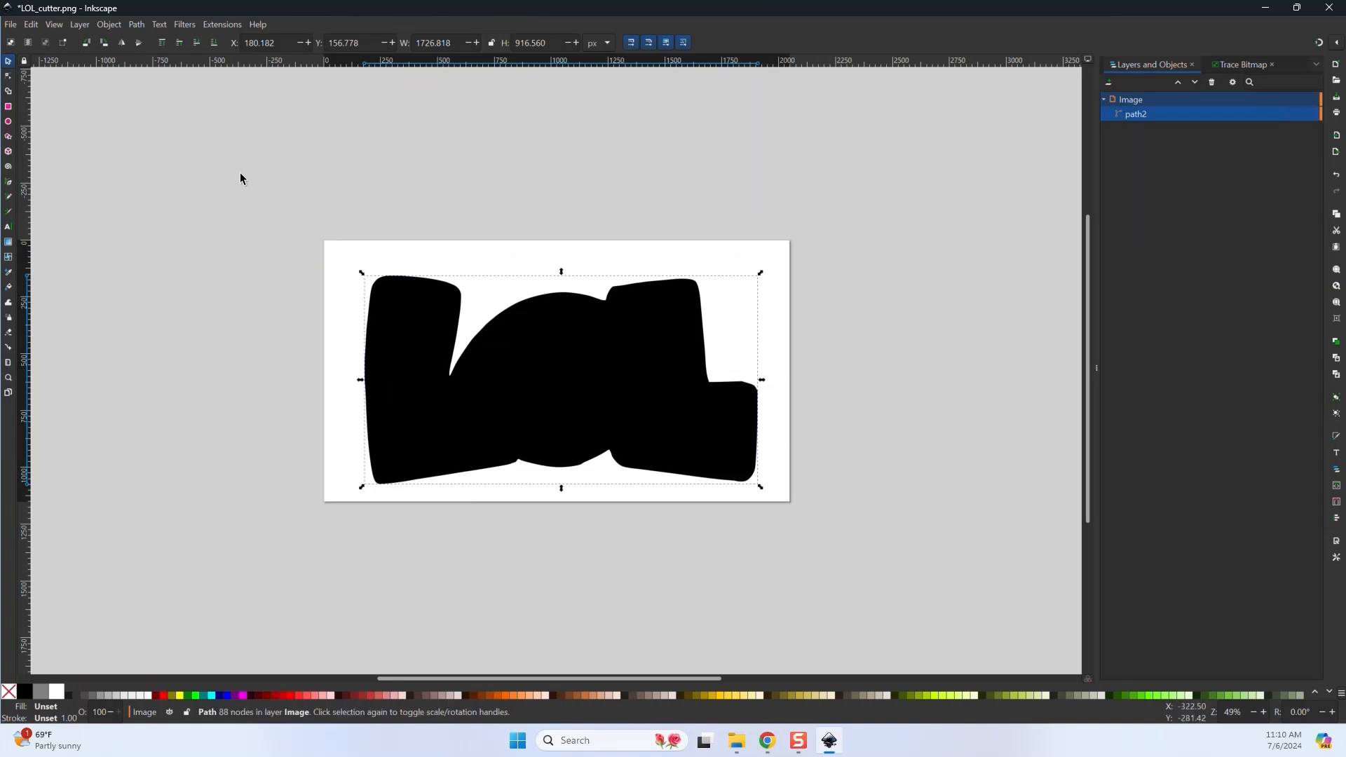
# Import the logo_pattern cake image from Downloads into the drawing.
pyautogui.click(11, 24)
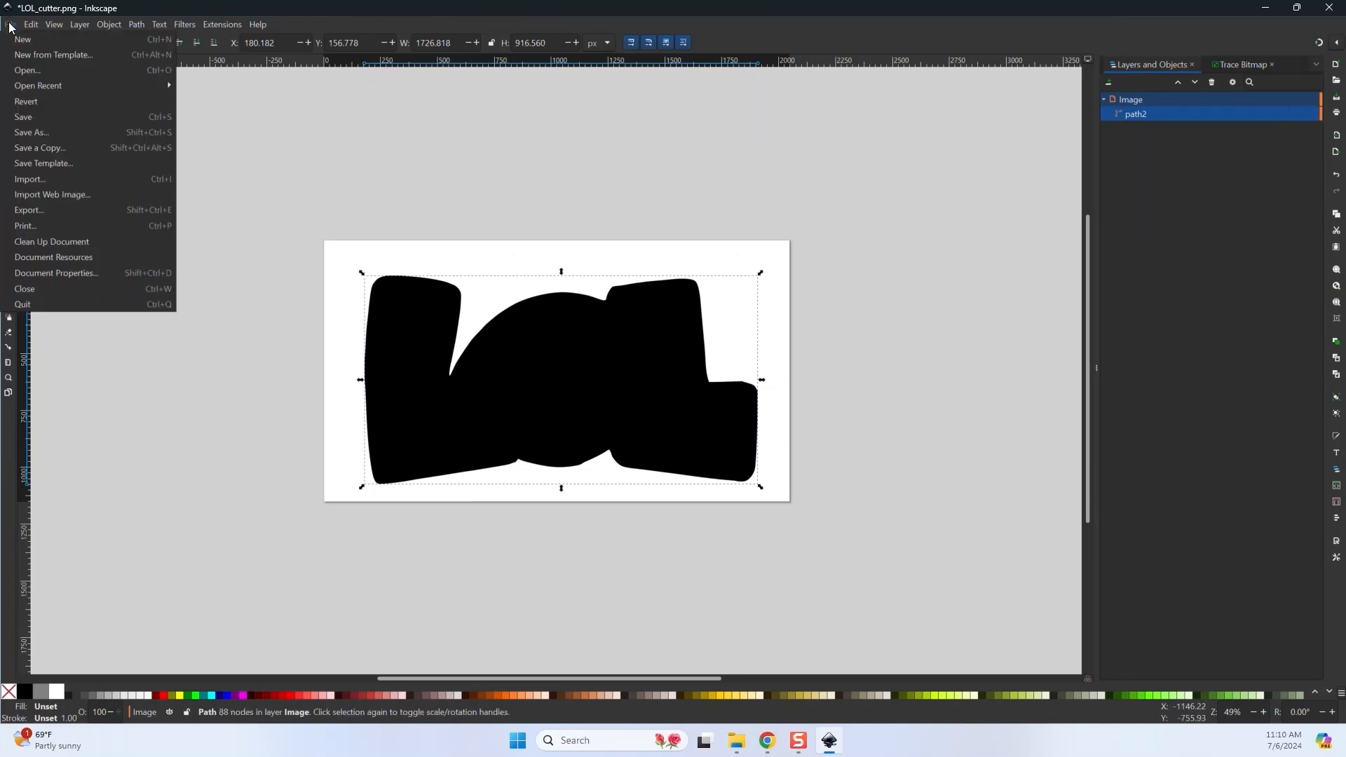
pyautogui.moveTo(30, 179)
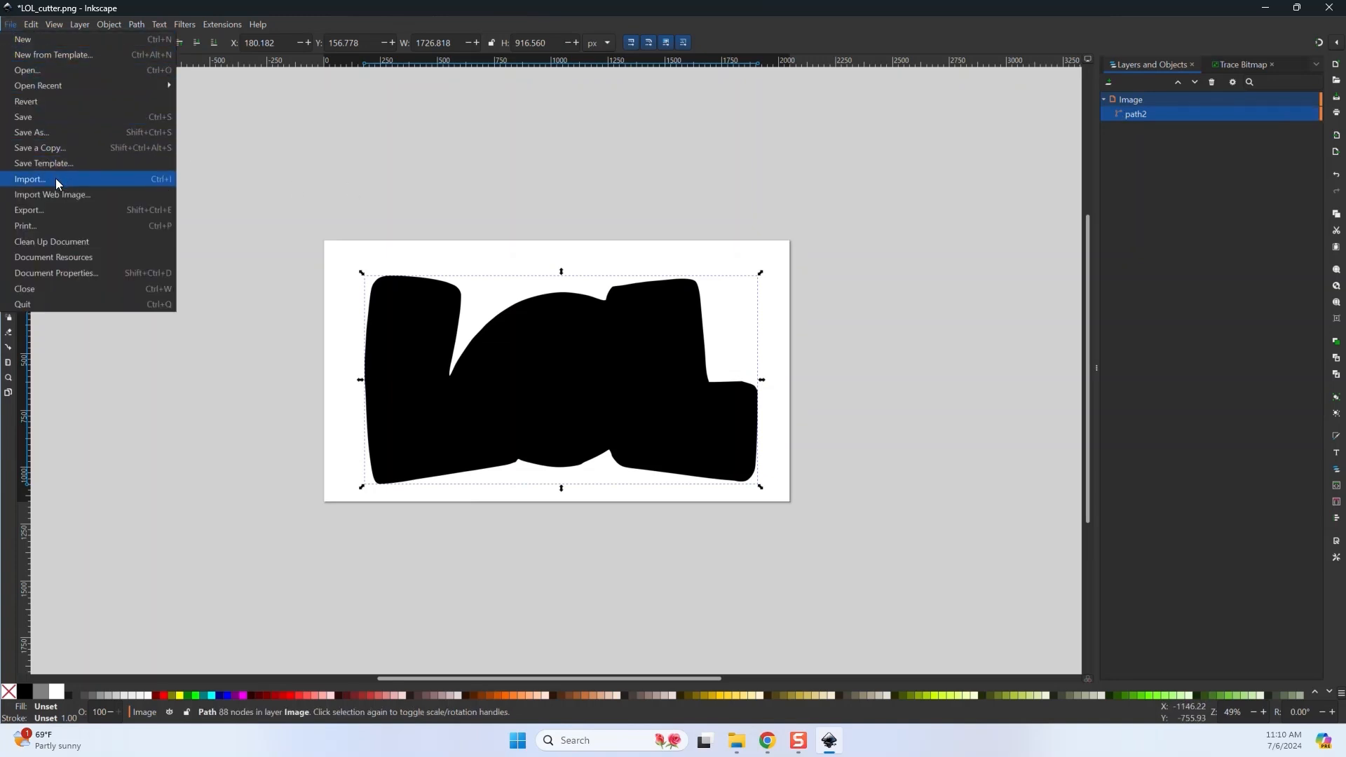
pyautogui.click(28, 179)
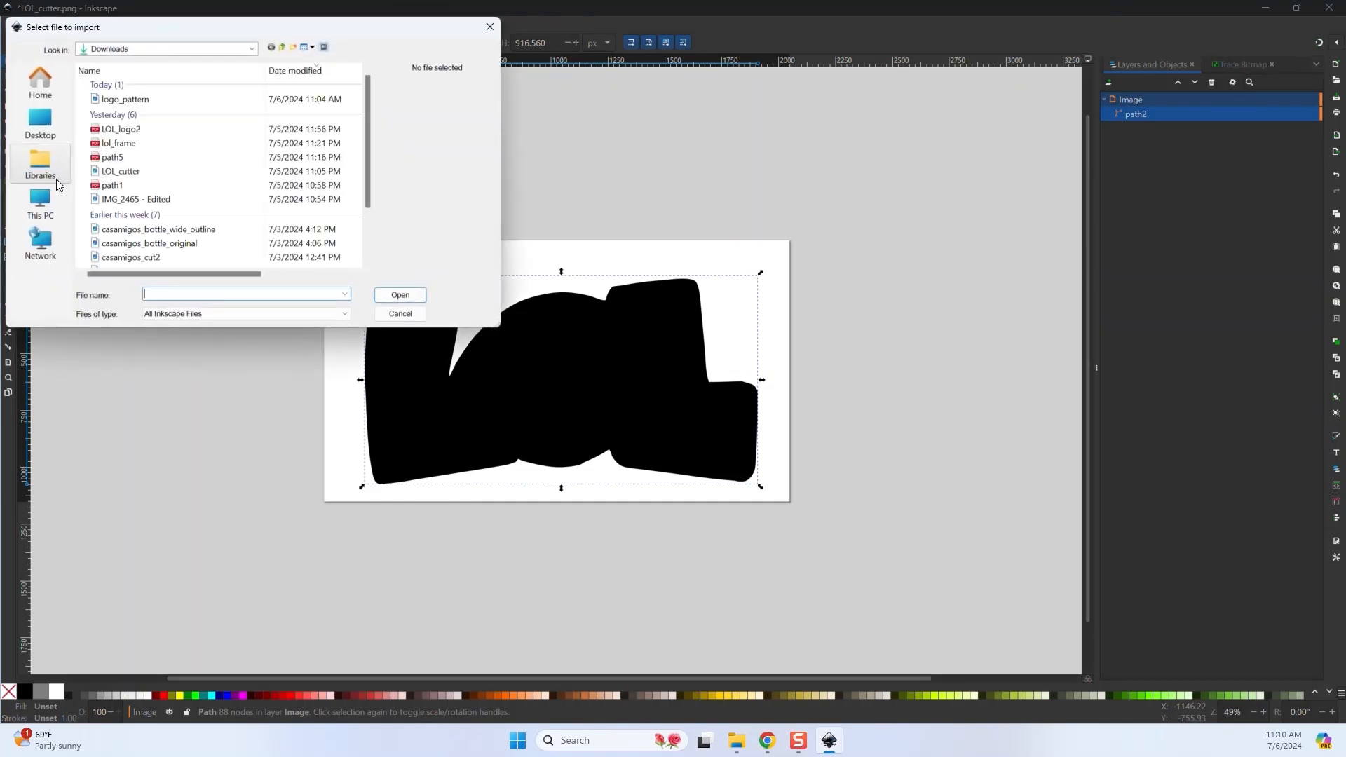
pyautogui.click(124, 100)
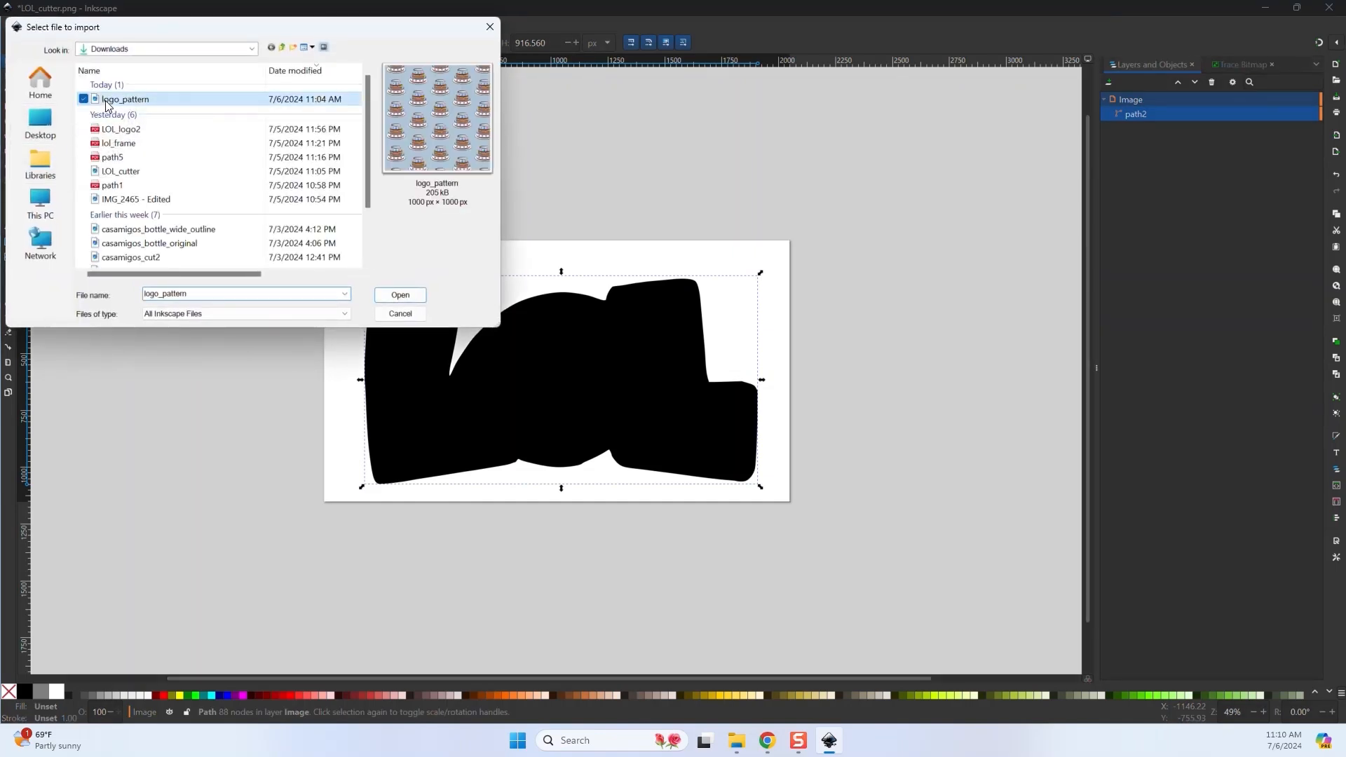
pyautogui.moveTo(143, 112)
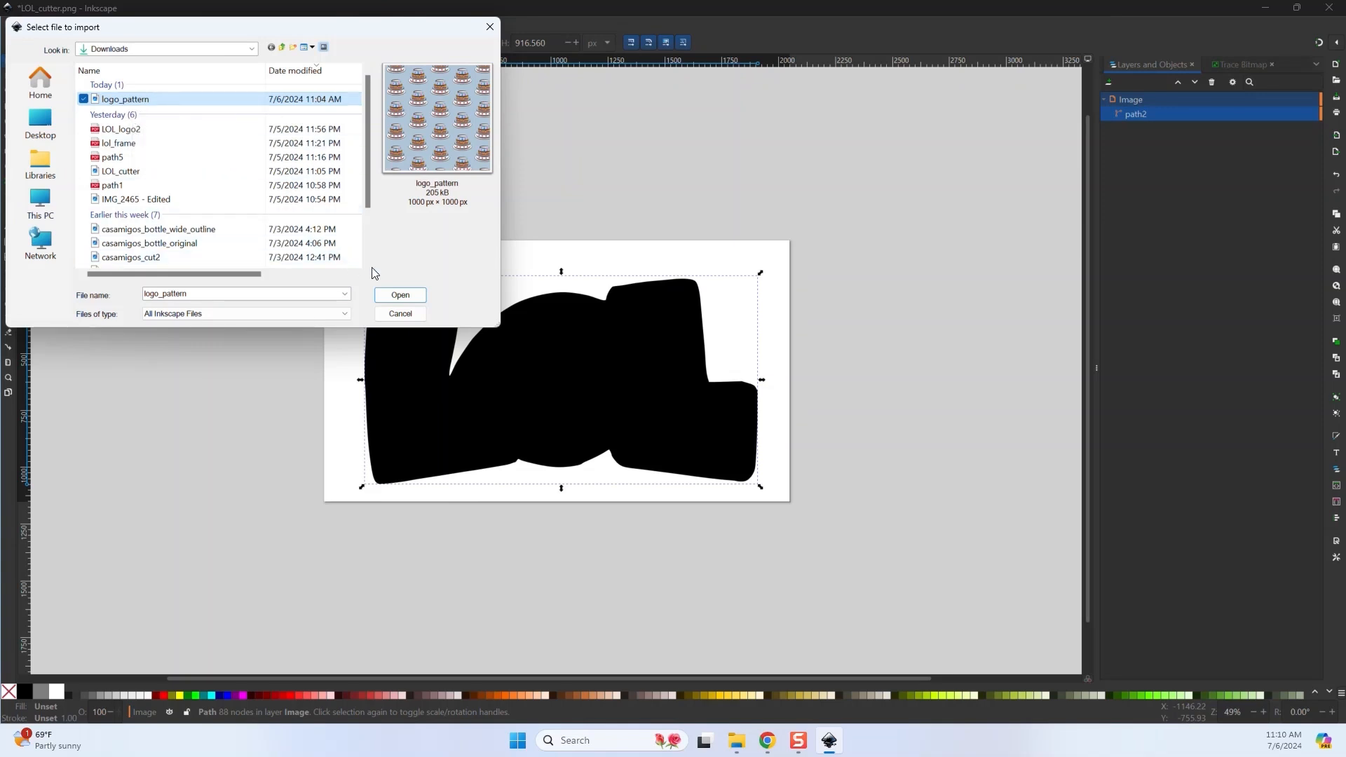
pyautogui.click(399, 296)
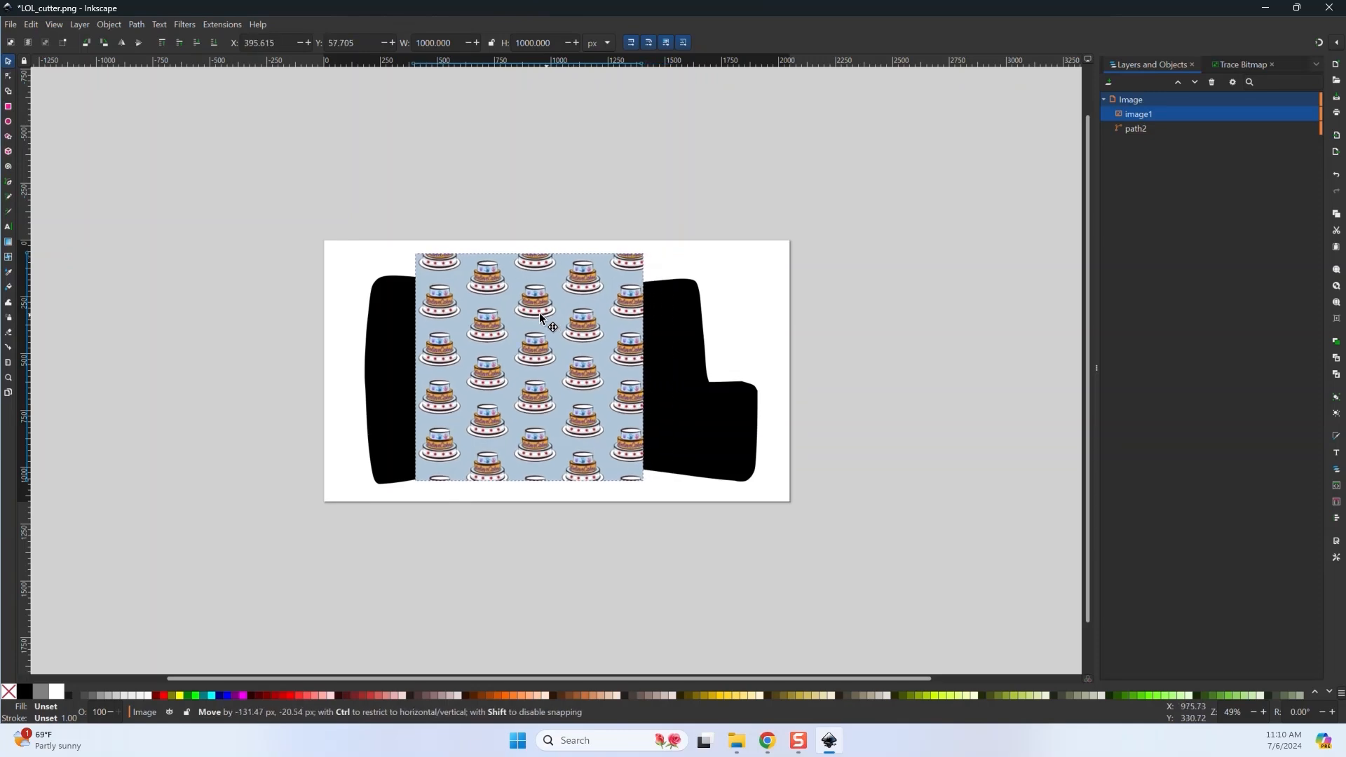
# Move and enlarge the cake pattern to about 1883 px over LOL, then select path2 too.
pyautogui.moveTo(539, 316); pyautogui.dragTo(470, 290)
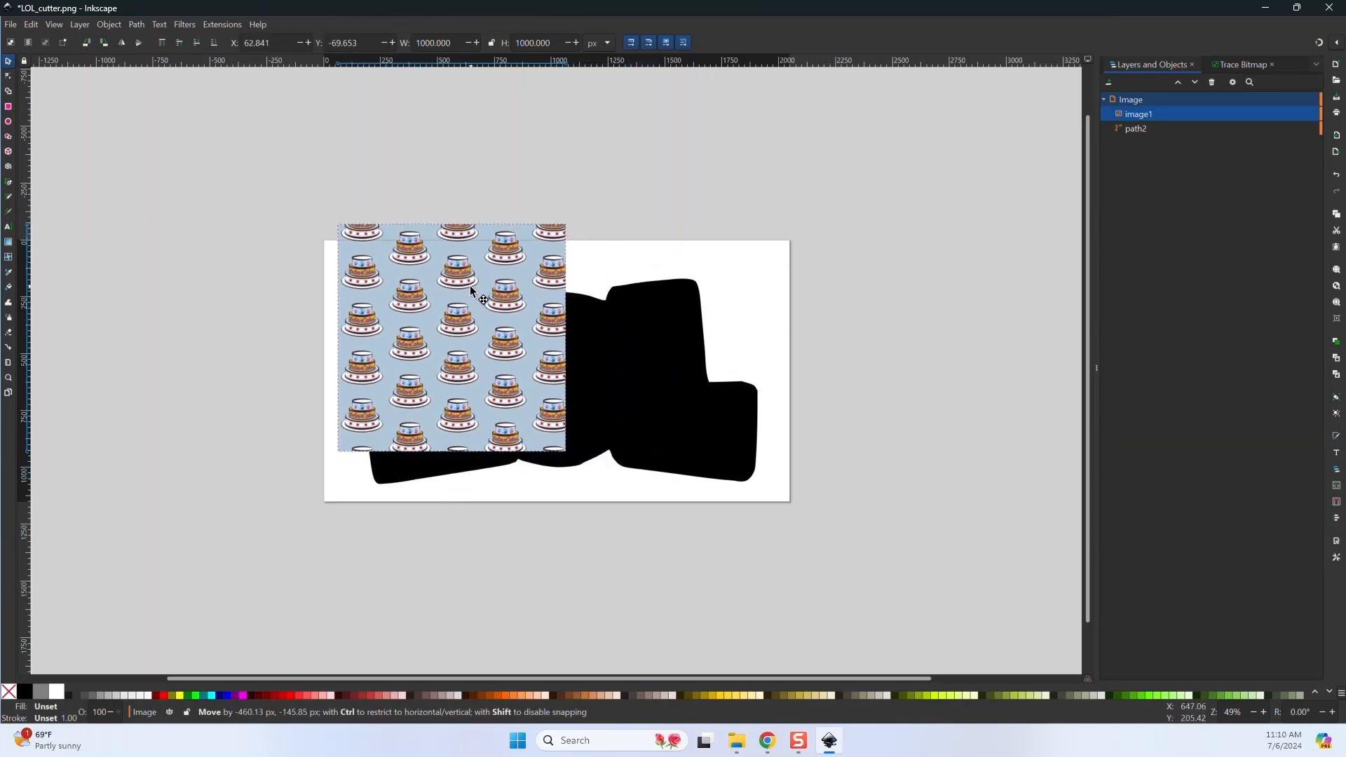
pyautogui.moveTo(565, 450); pyautogui.dragTo(604, 463)
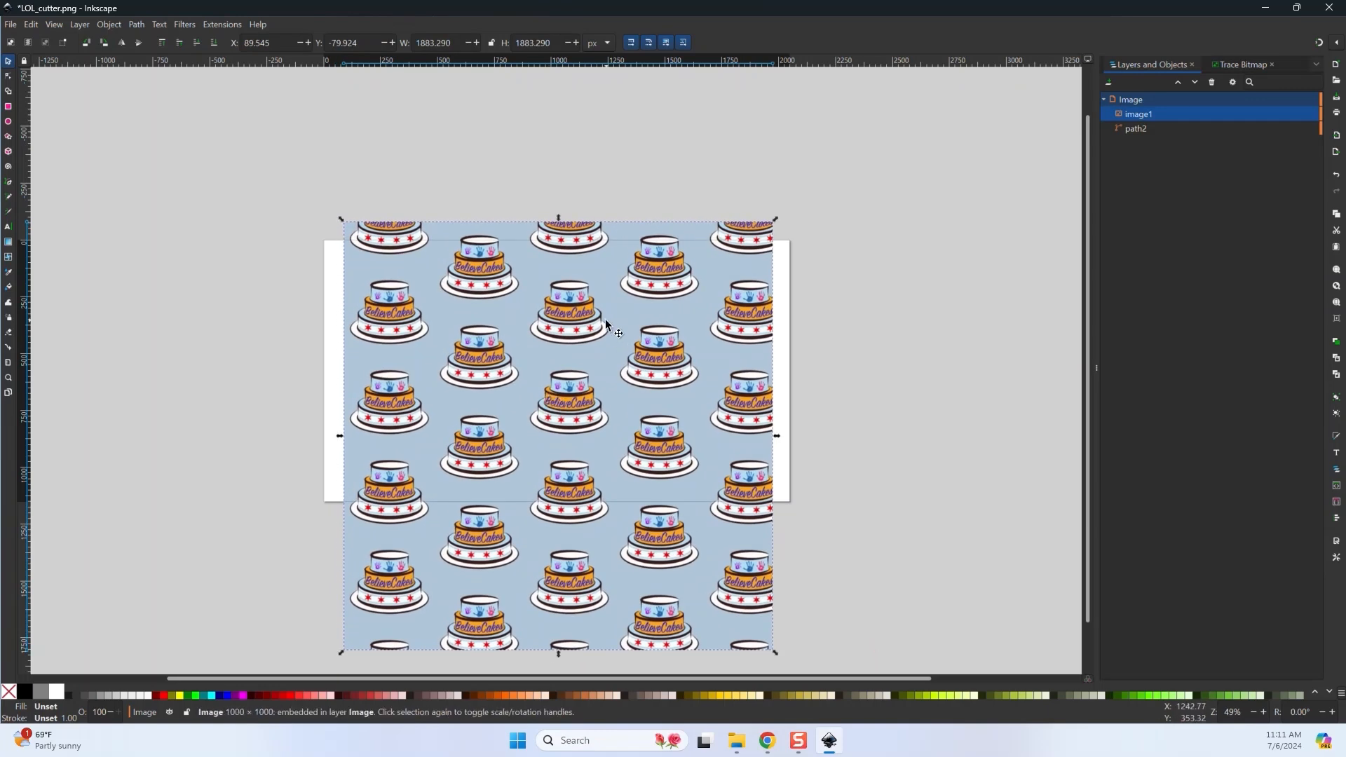
pyautogui.moveTo(1148, 129)
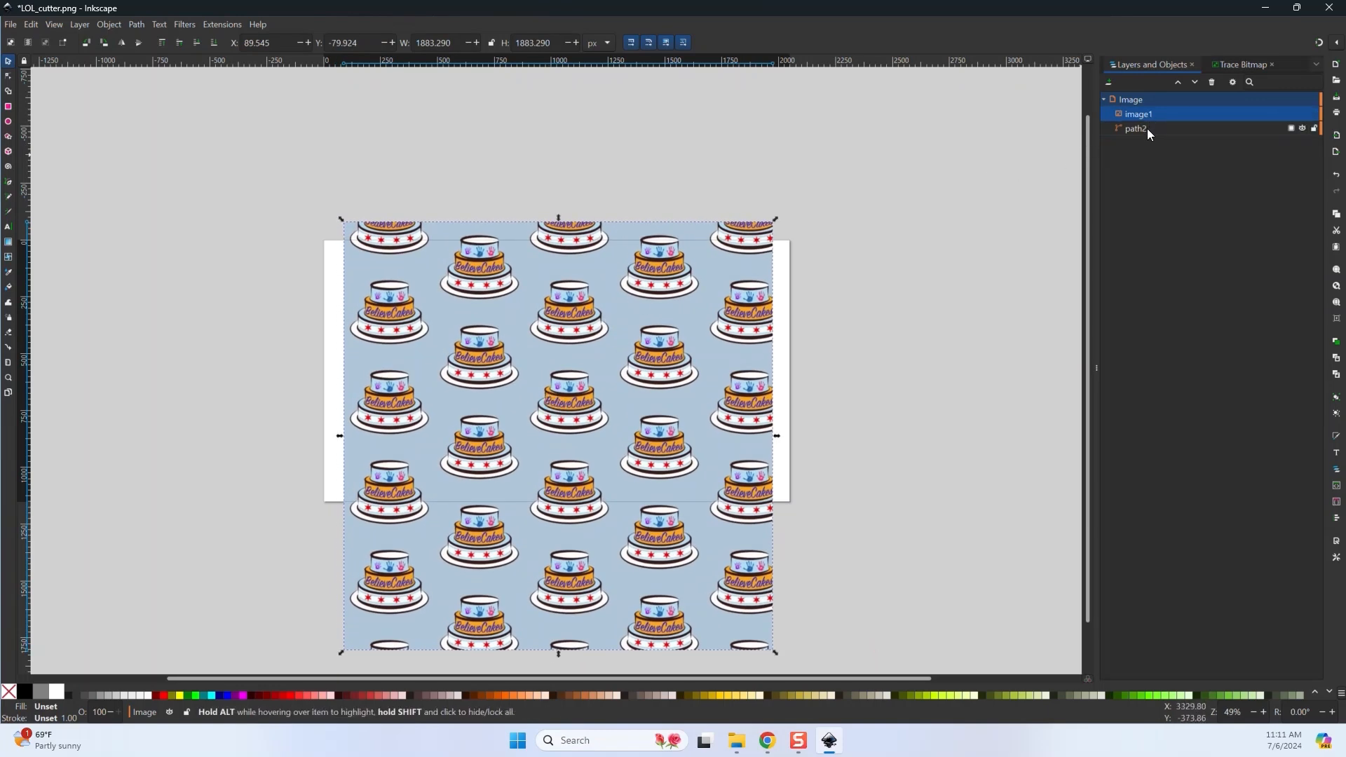
pyautogui.click(1135, 129)
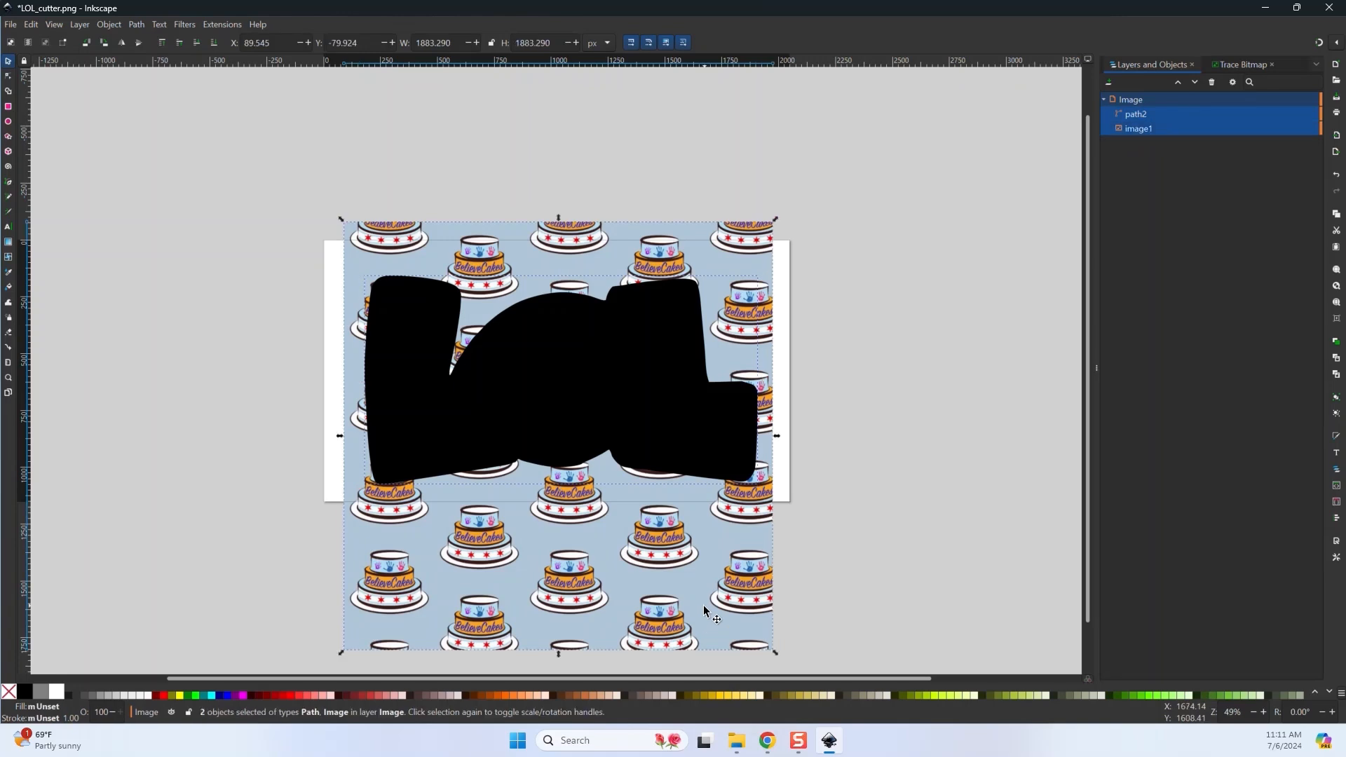
pyautogui.moveTo(641, 238)
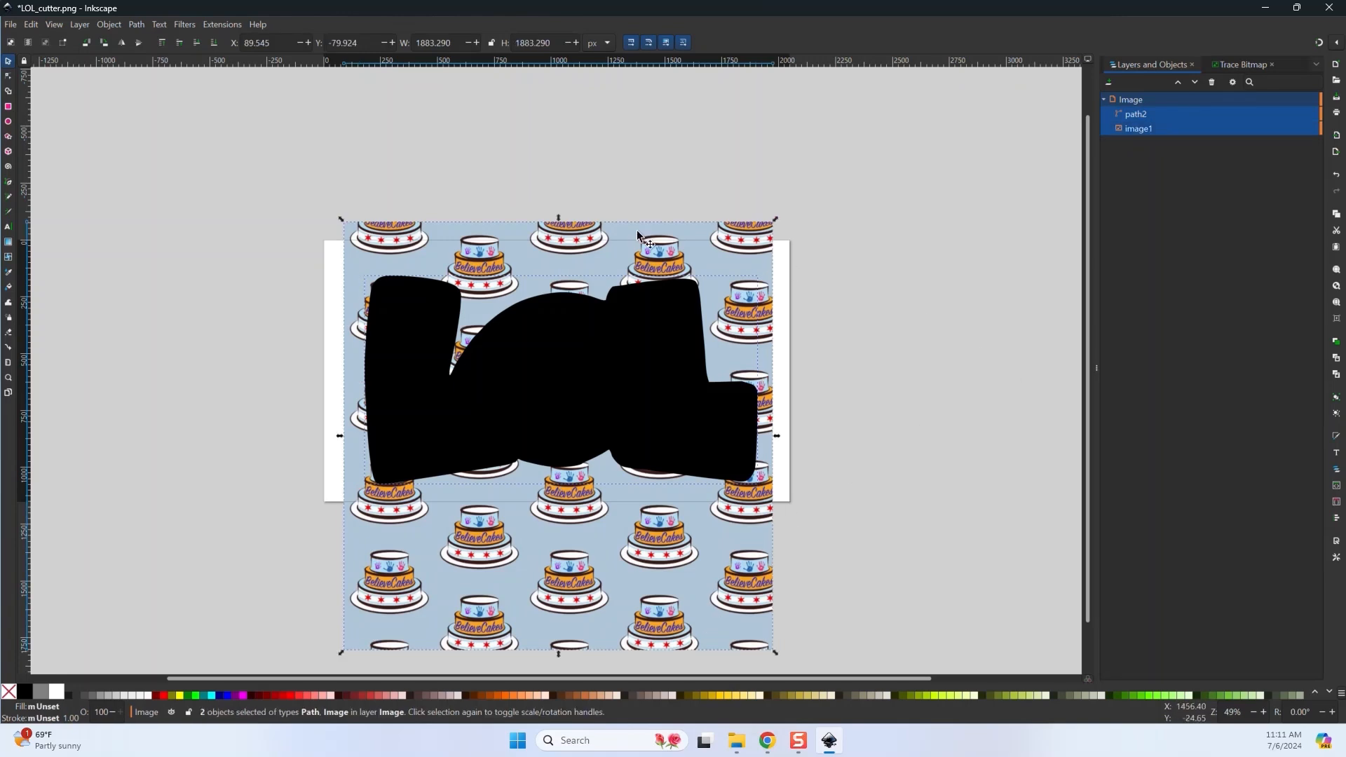
pyautogui.moveTo(116, 33)
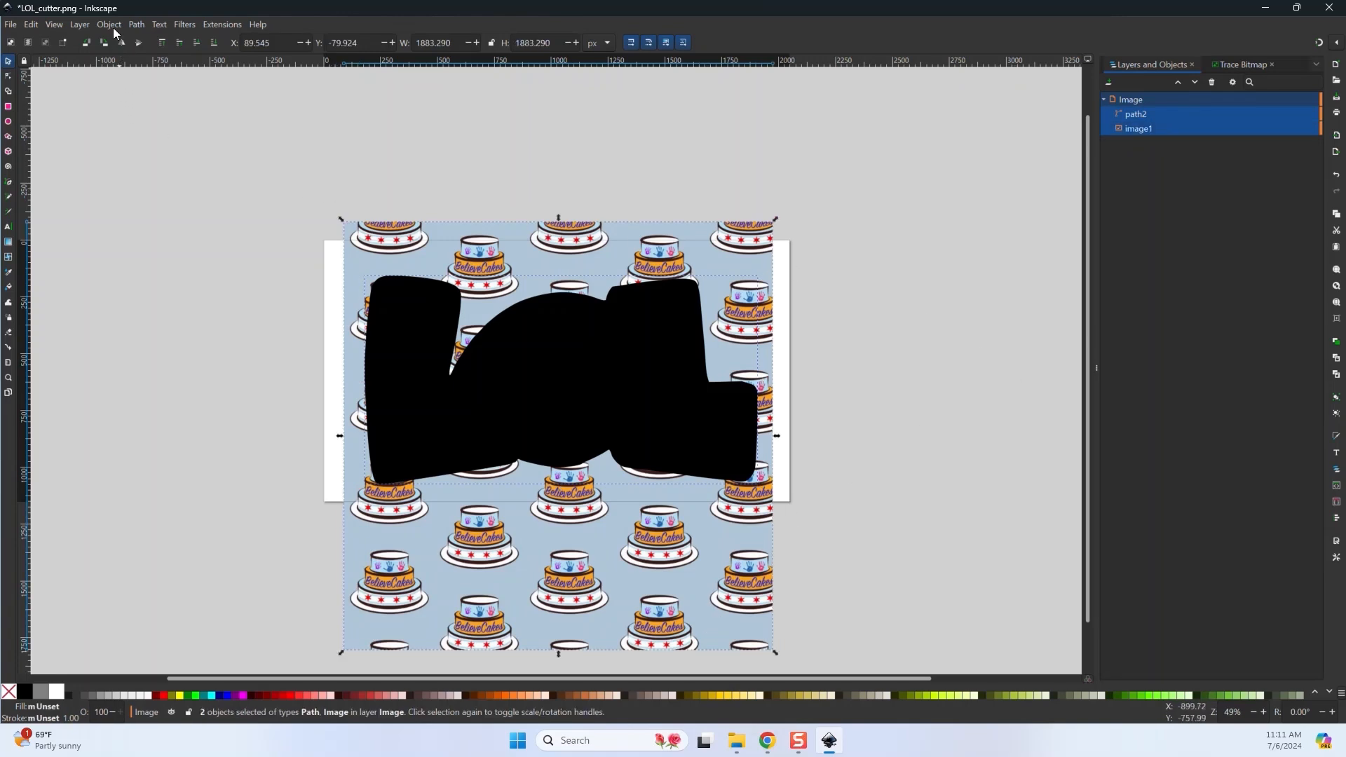
# Set the LOL shape as clip on the cake pattern, then reselect the clipped image.
pyautogui.click(108, 24)
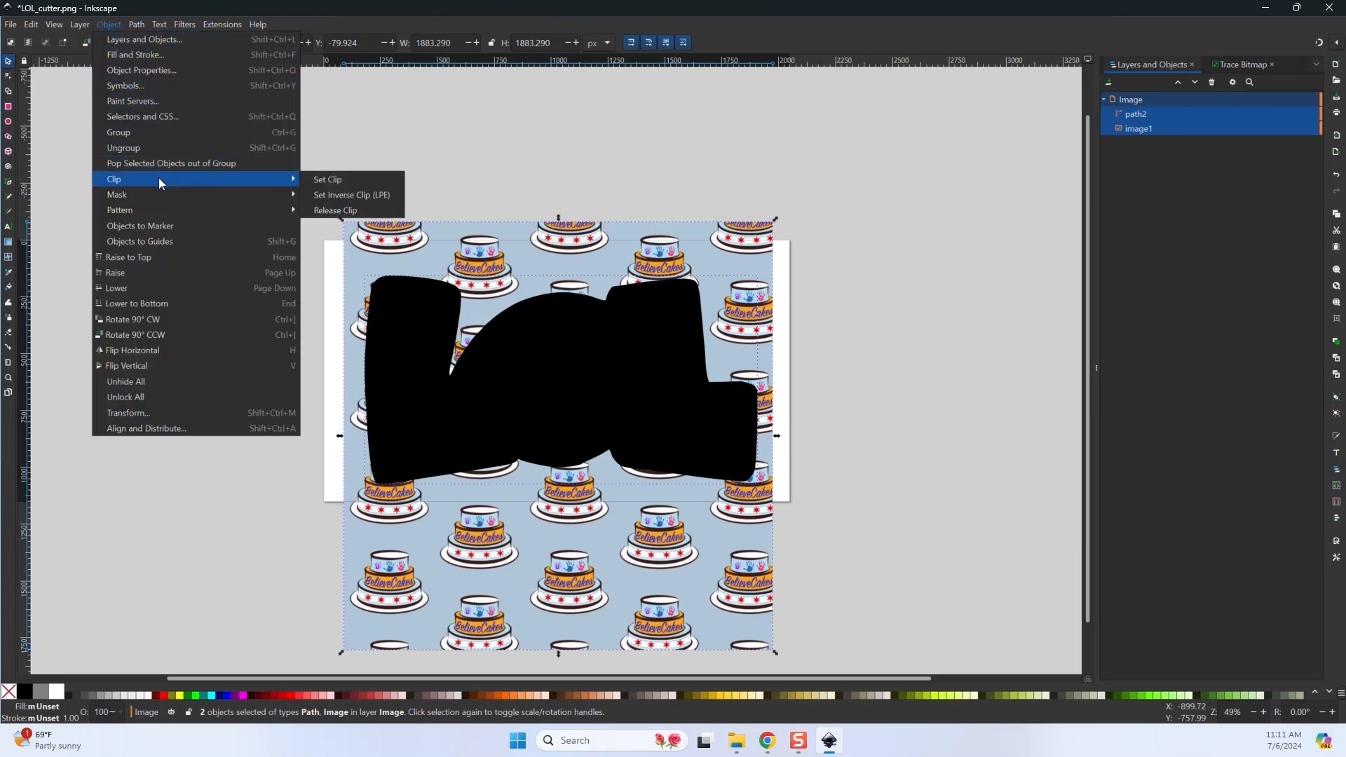
pyautogui.moveTo(328, 179)
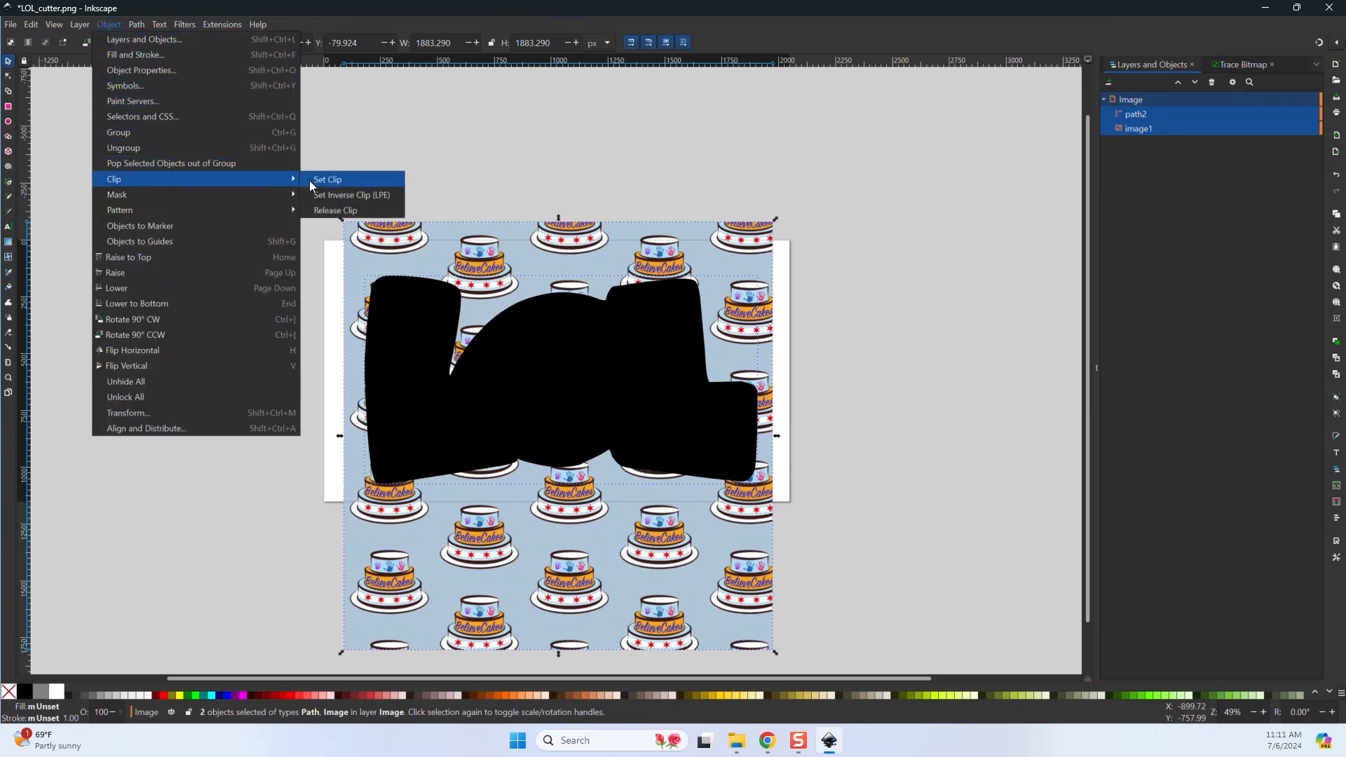
pyautogui.click(327, 181)
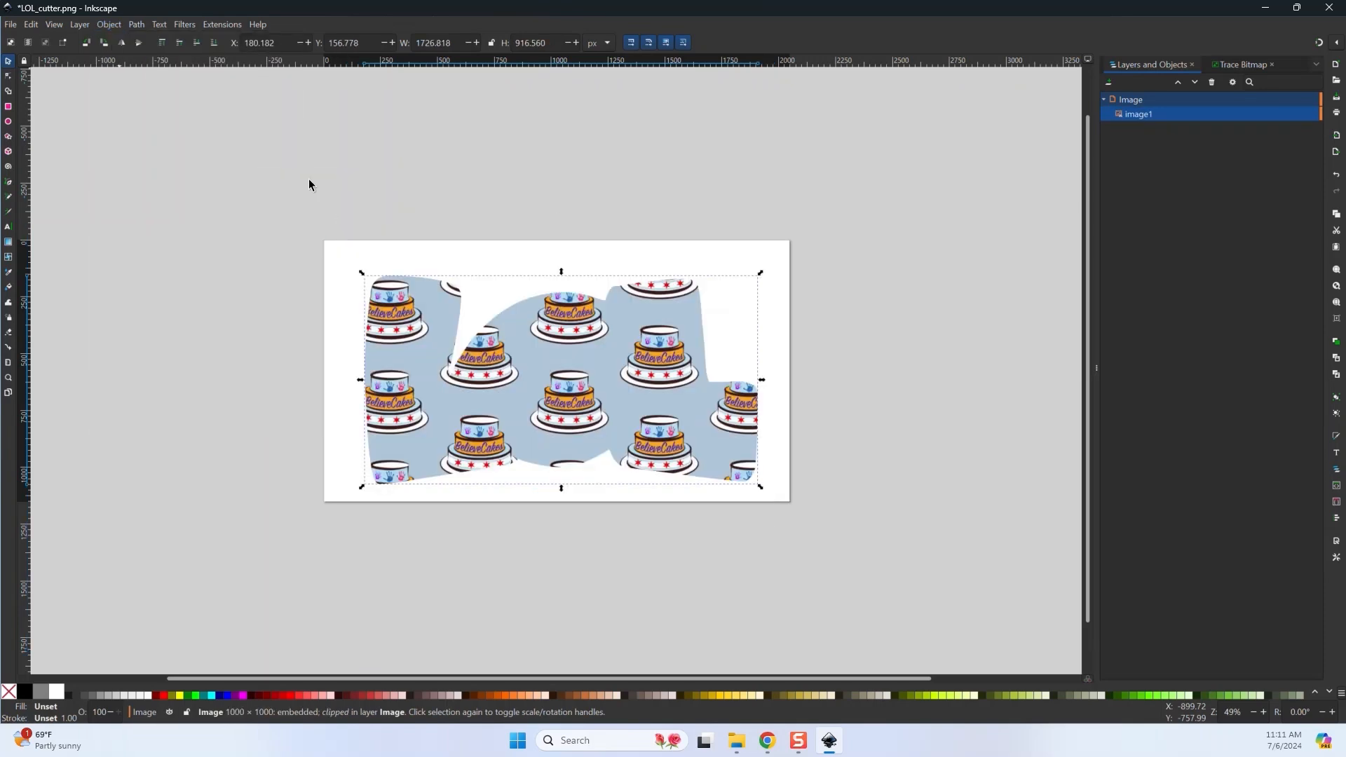
pyautogui.click(249, 186)
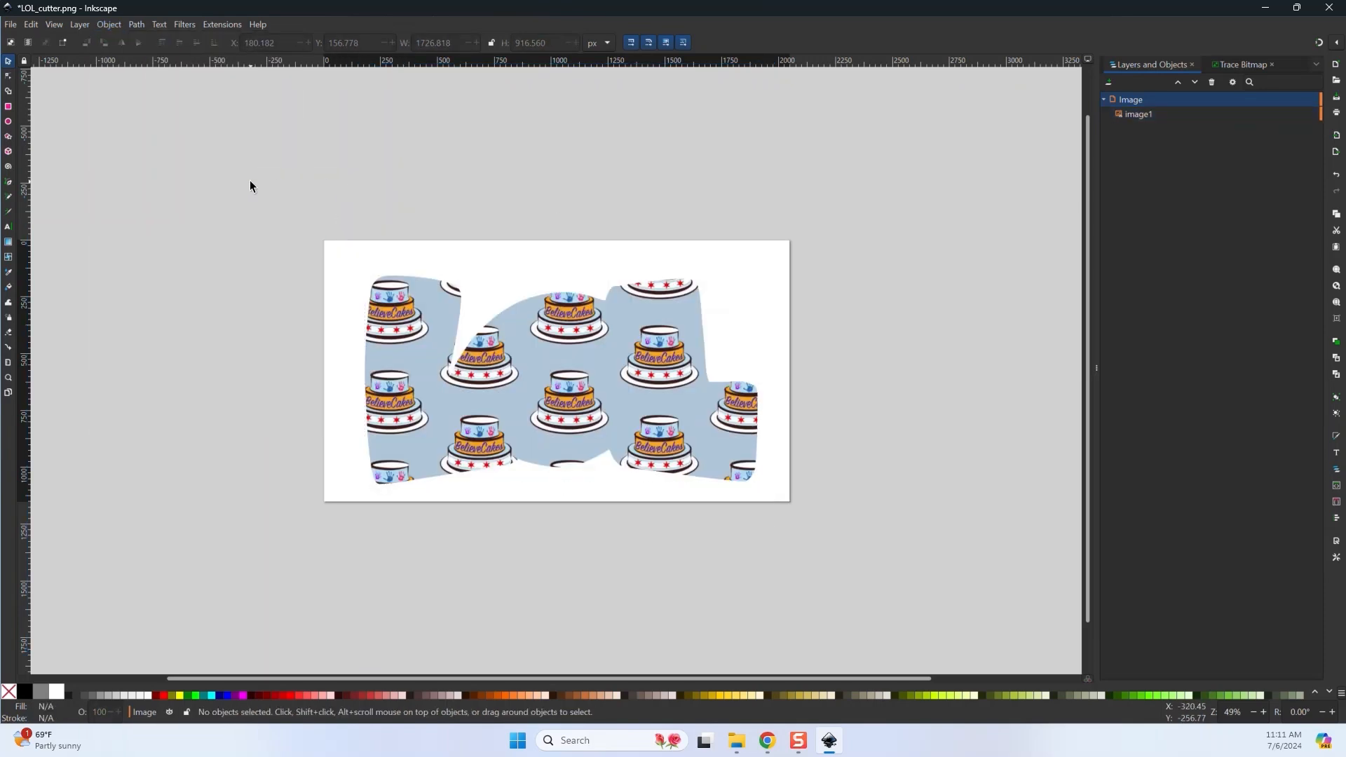
pyautogui.click(561, 380)
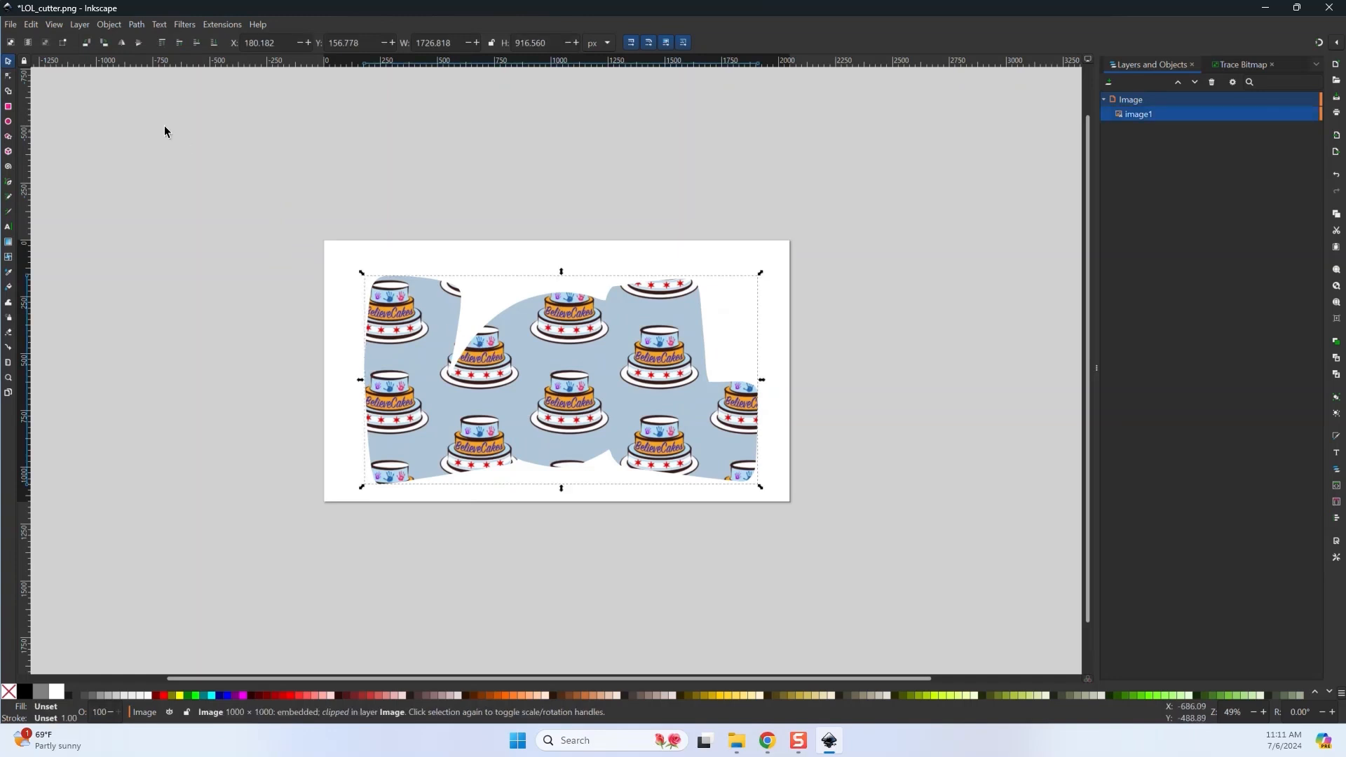
# Export the page as the LOL_cutter PNG from the Export dialog's Page tab.
pyautogui.click(11, 24)
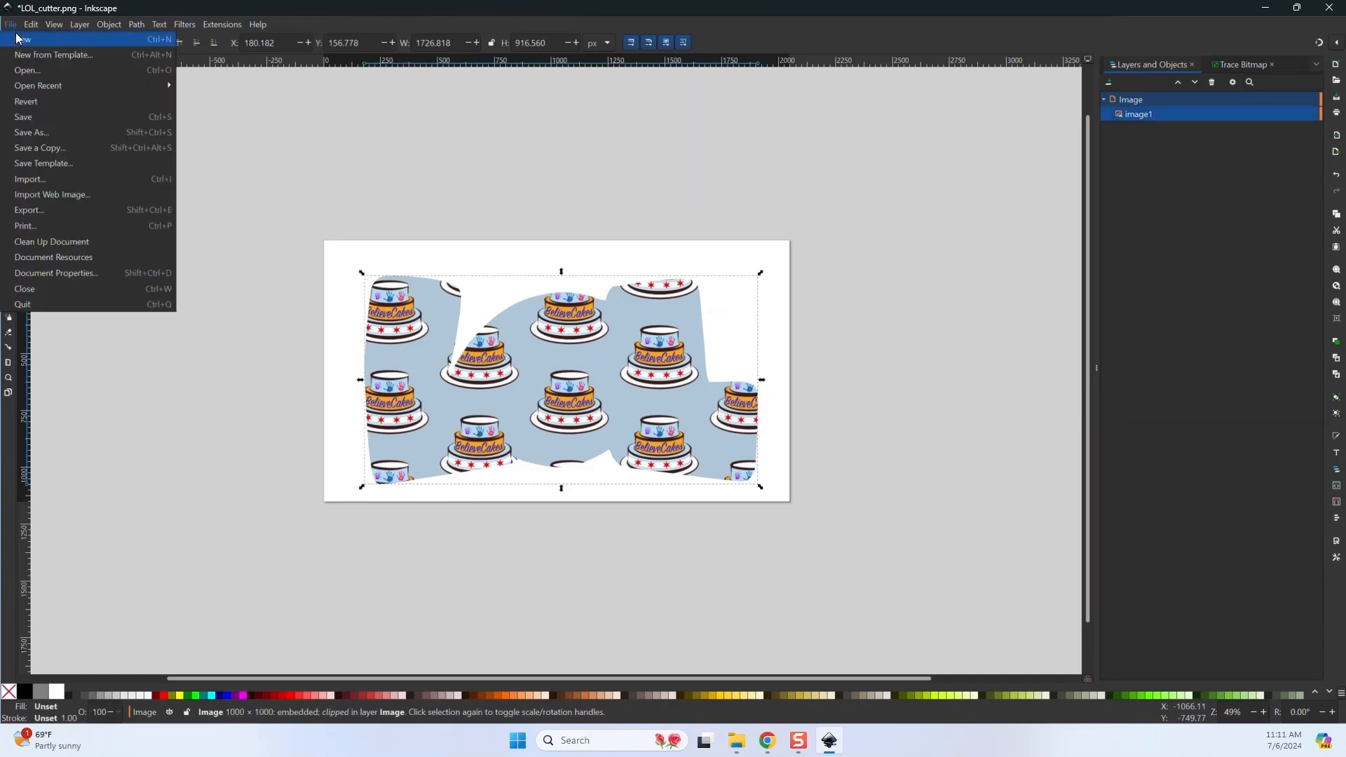
pyautogui.moveTo(28, 212)
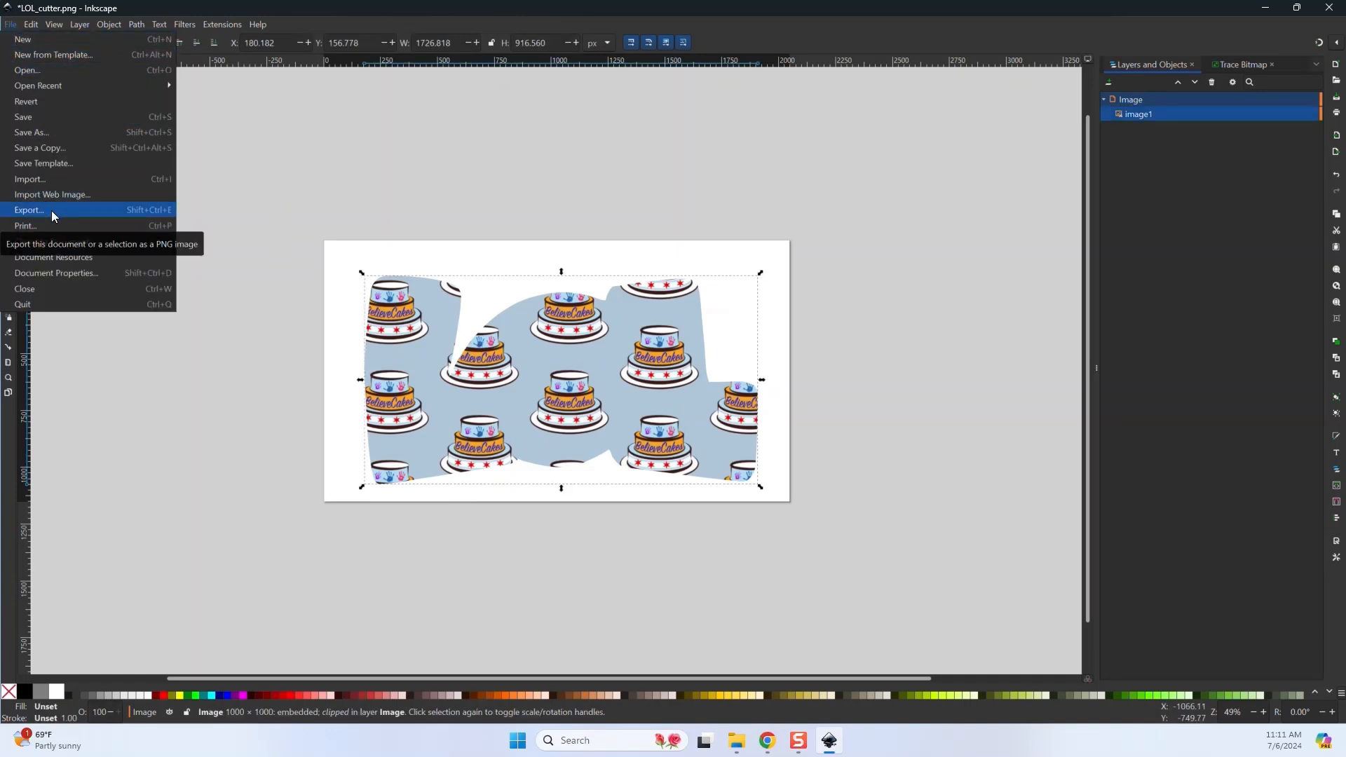
pyautogui.click(28, 211)
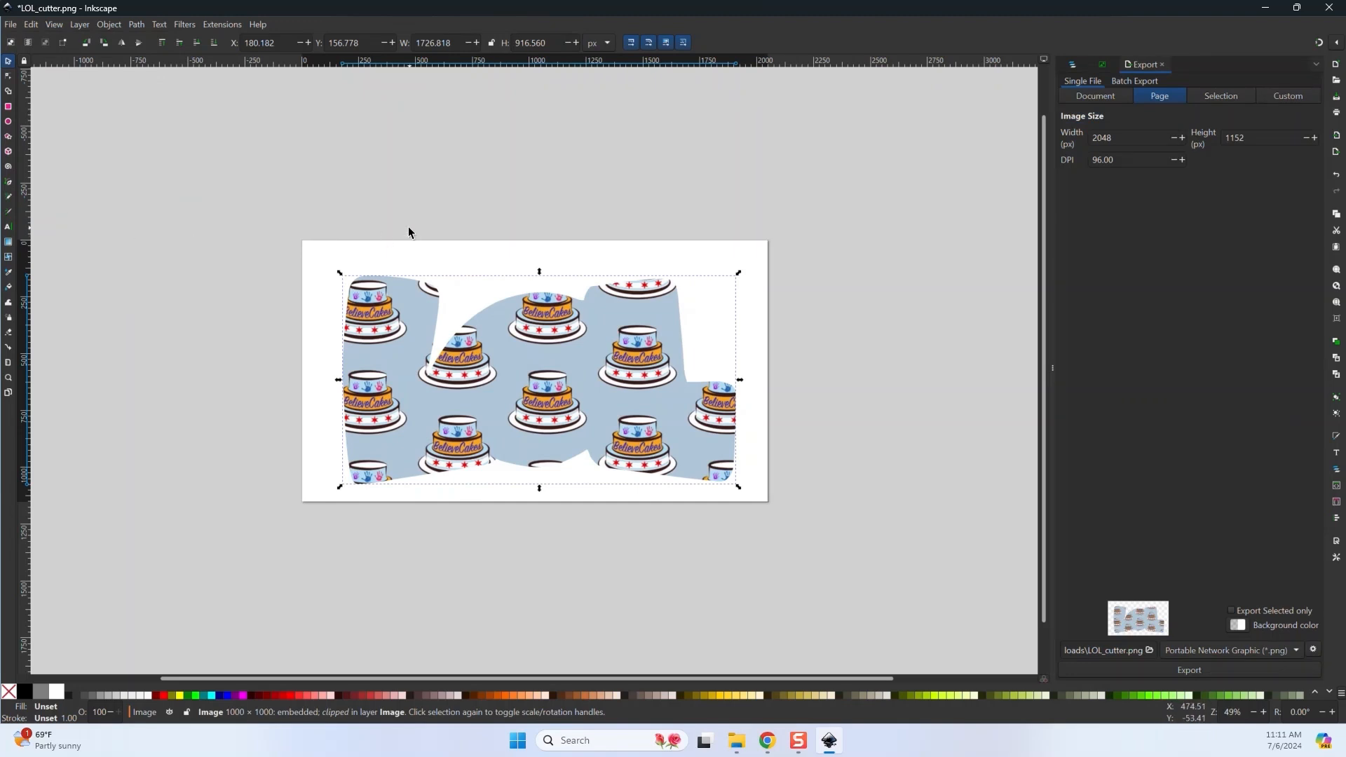
pyautogui.doubleClick(1107, 649)
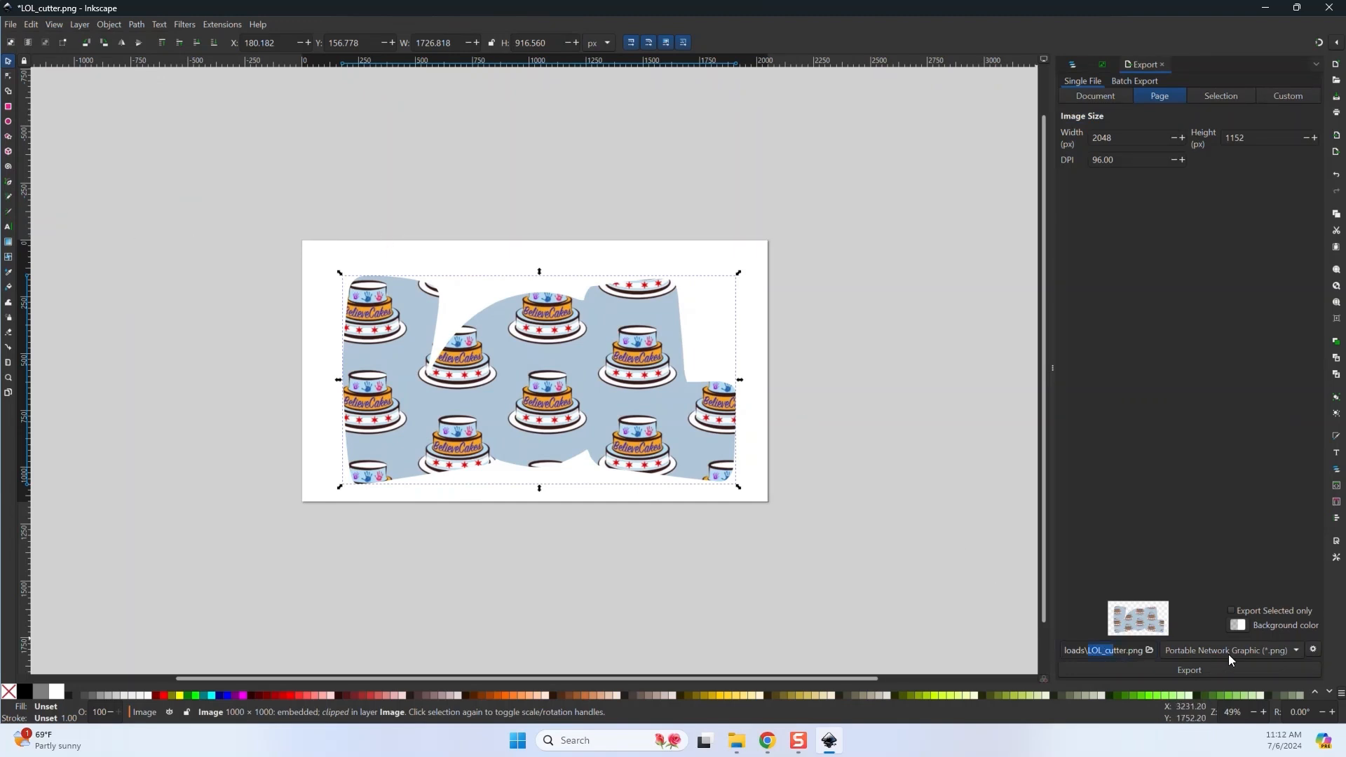
pyautogui.moveTo(1223, 686)
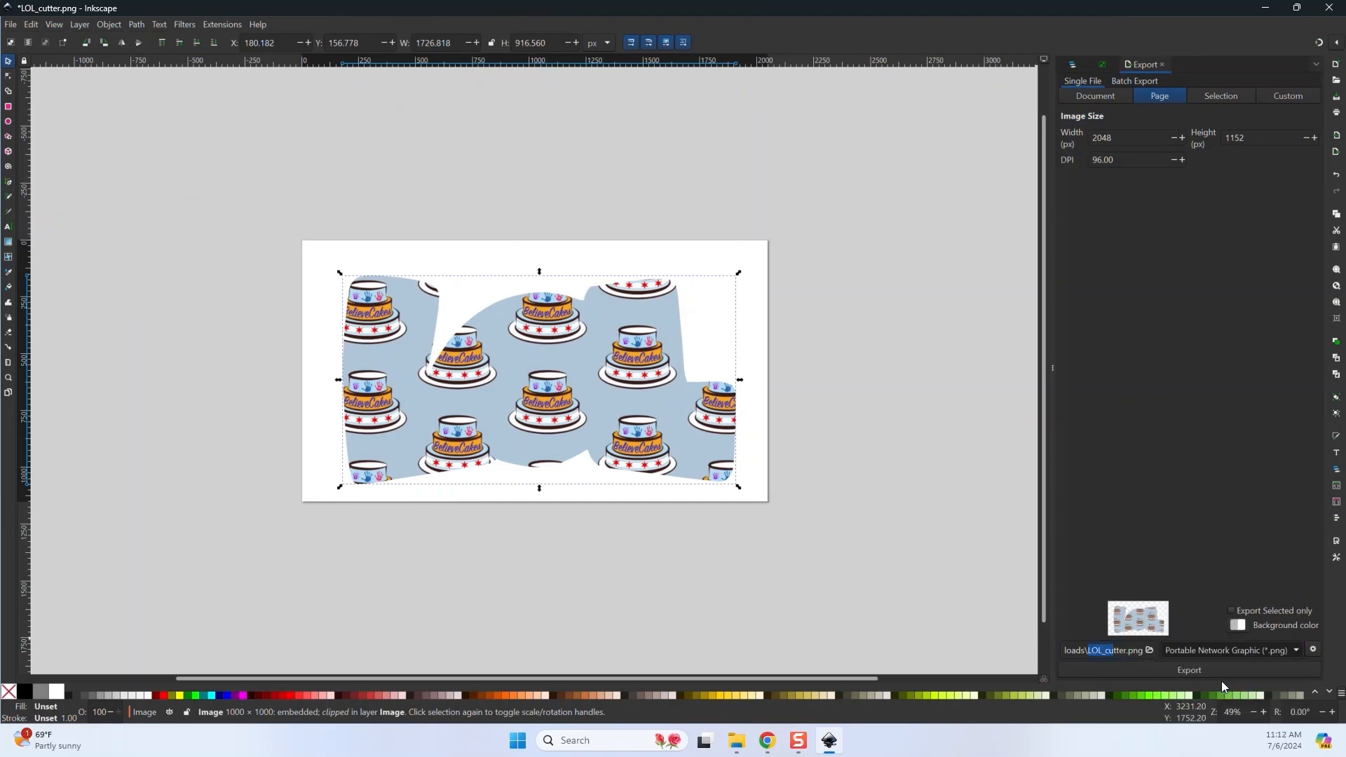
pyautogui.click(1227, 649)
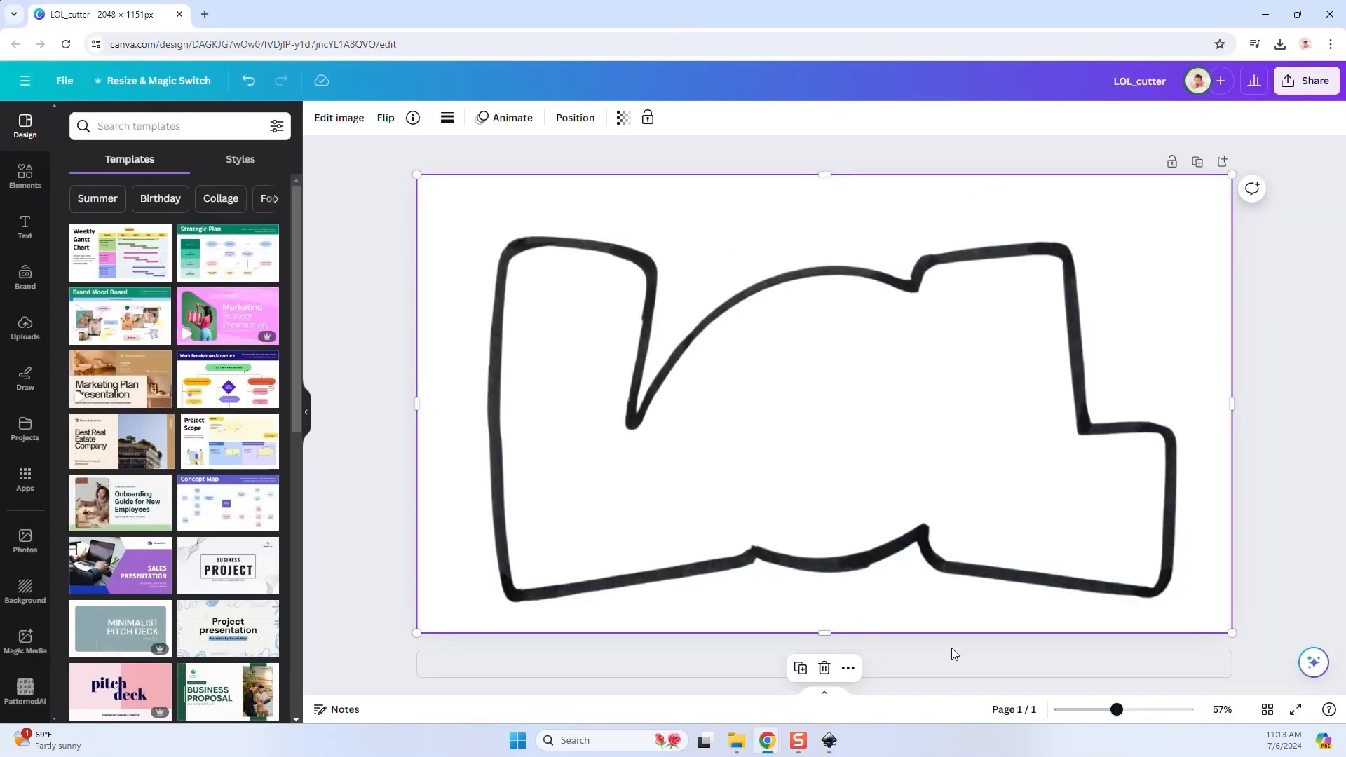
# Add a blank second page and browse Projects for the LOL_frame design.
pyautogui.click(953, 654)
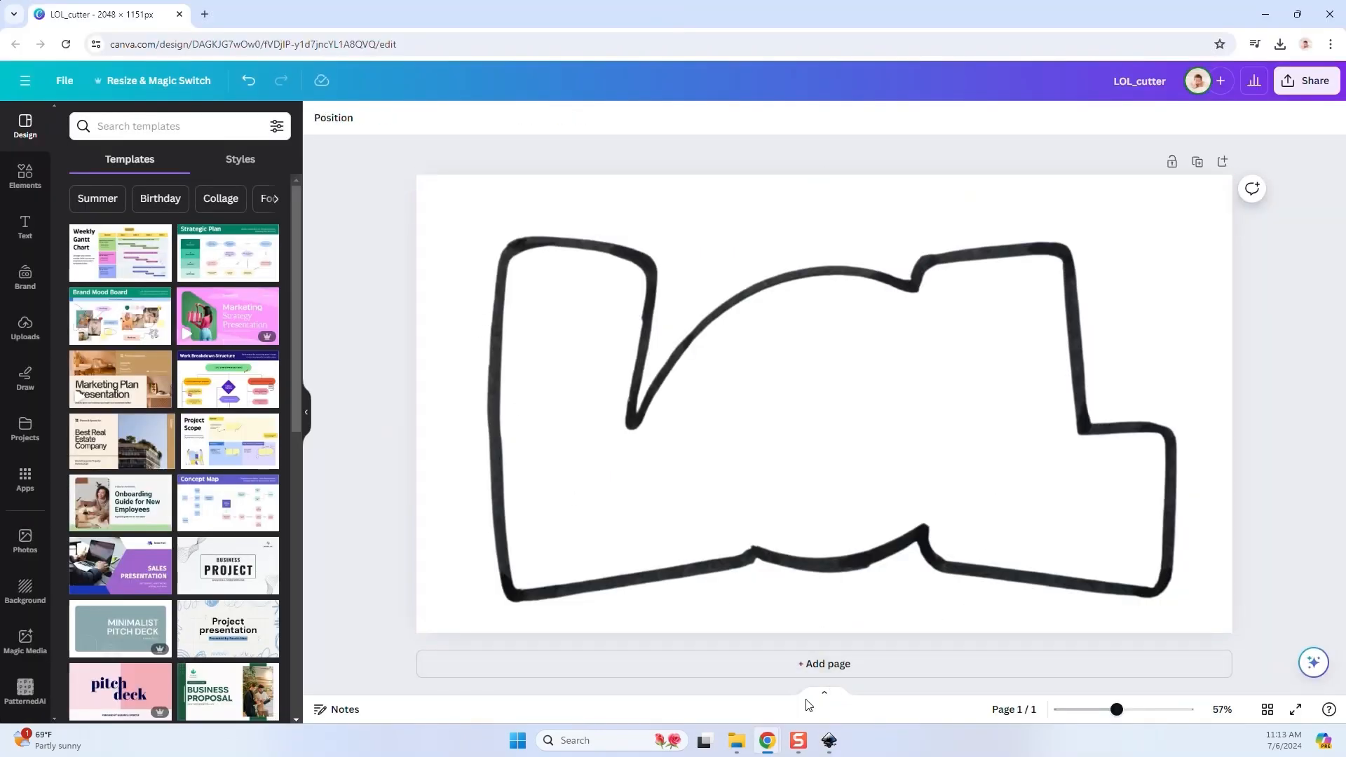
pyautogui.click(822, 663)
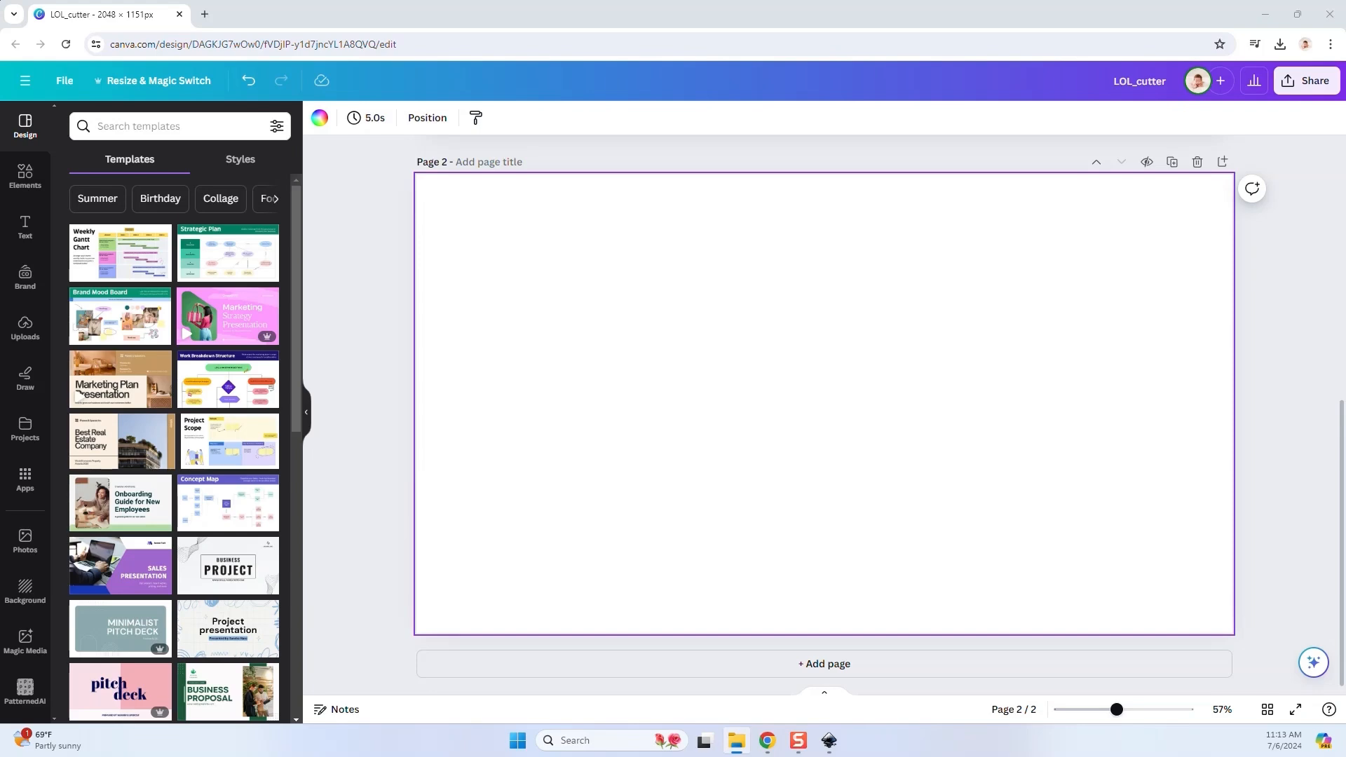
pyautogui.click(25, 326)
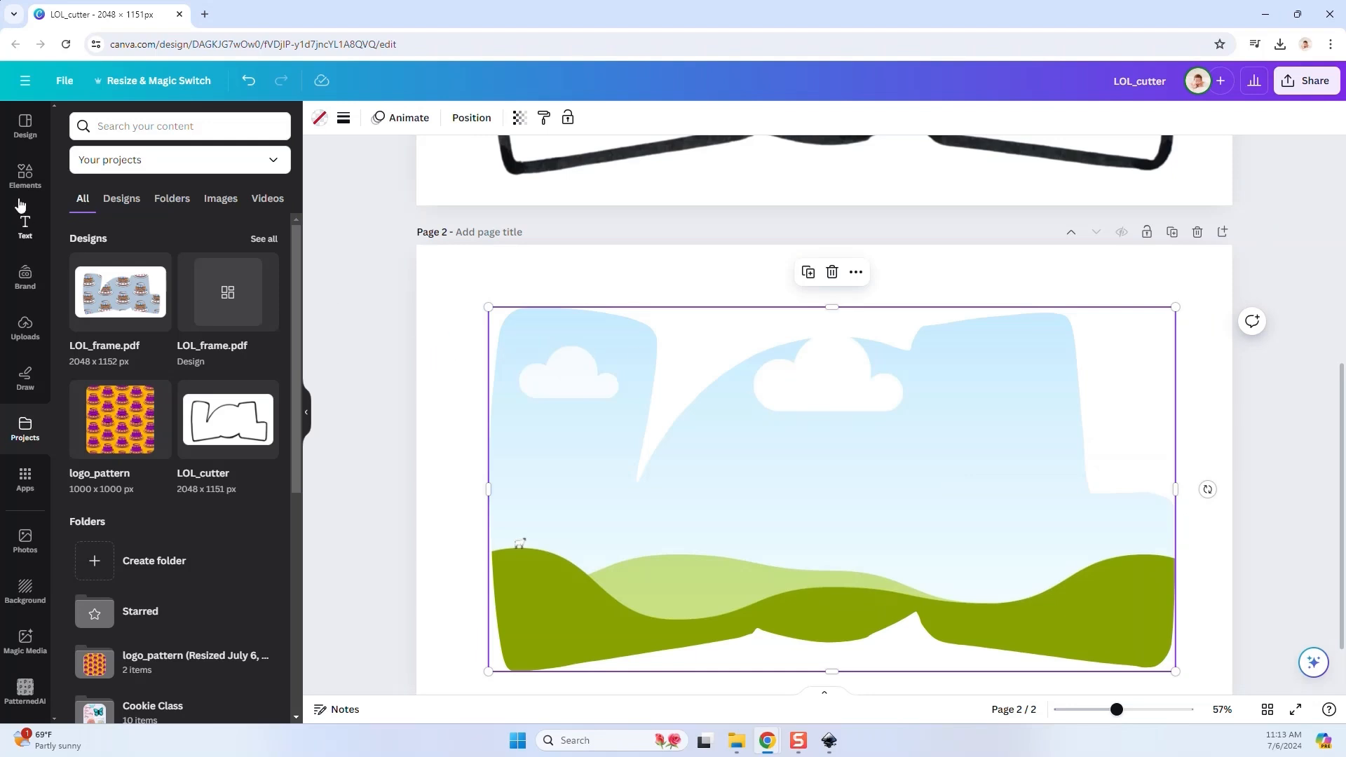
# Show all recently used elements to find the cloudy sky photo.
pyautogui.click(25, 172)
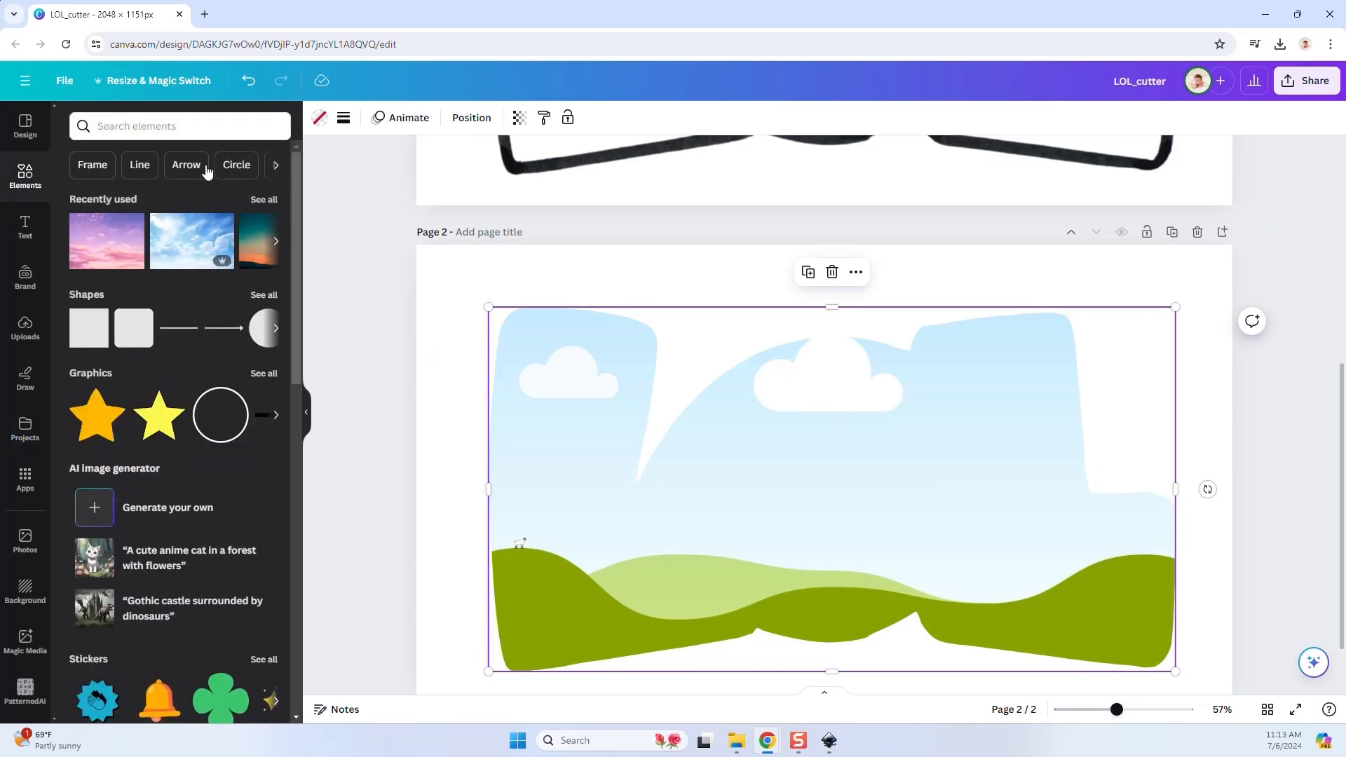
pyautogui.click(263, 199)
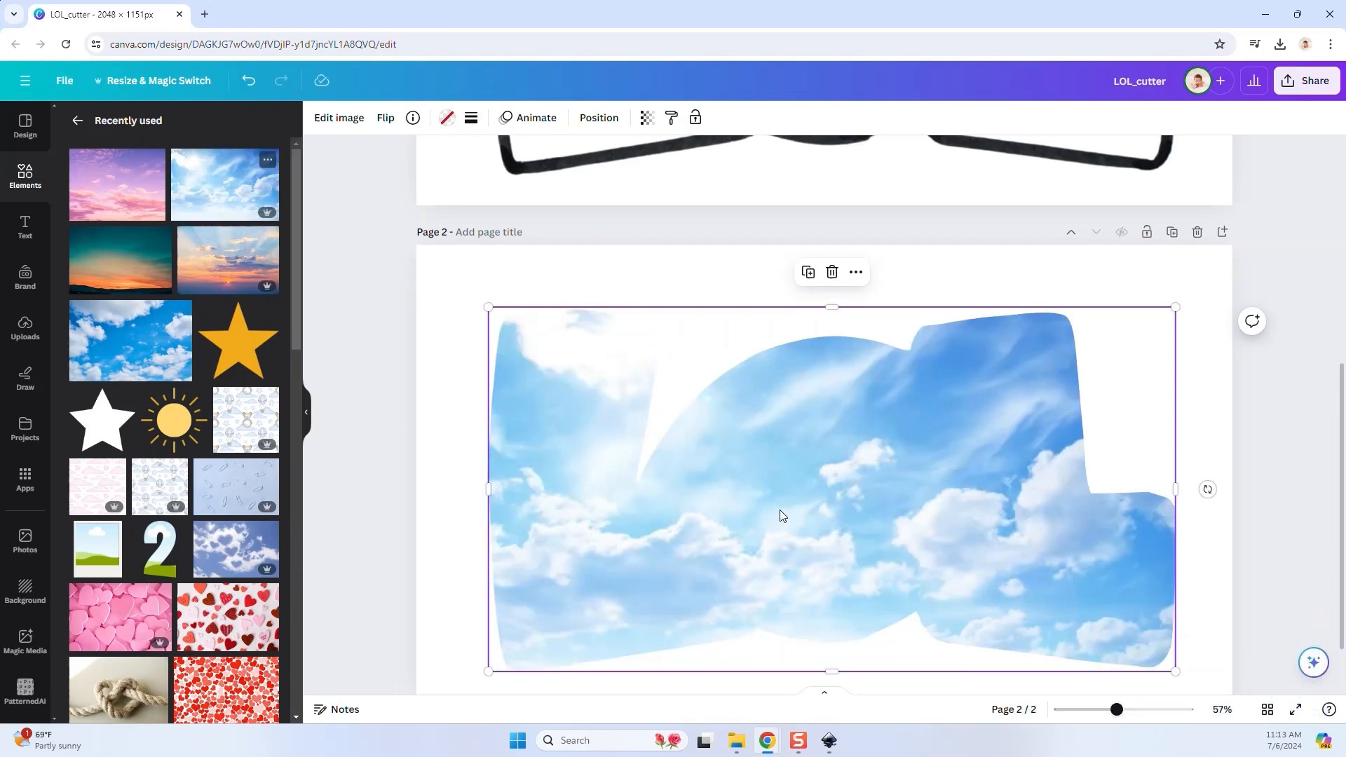
pyautogui.moveTo(234, 276)
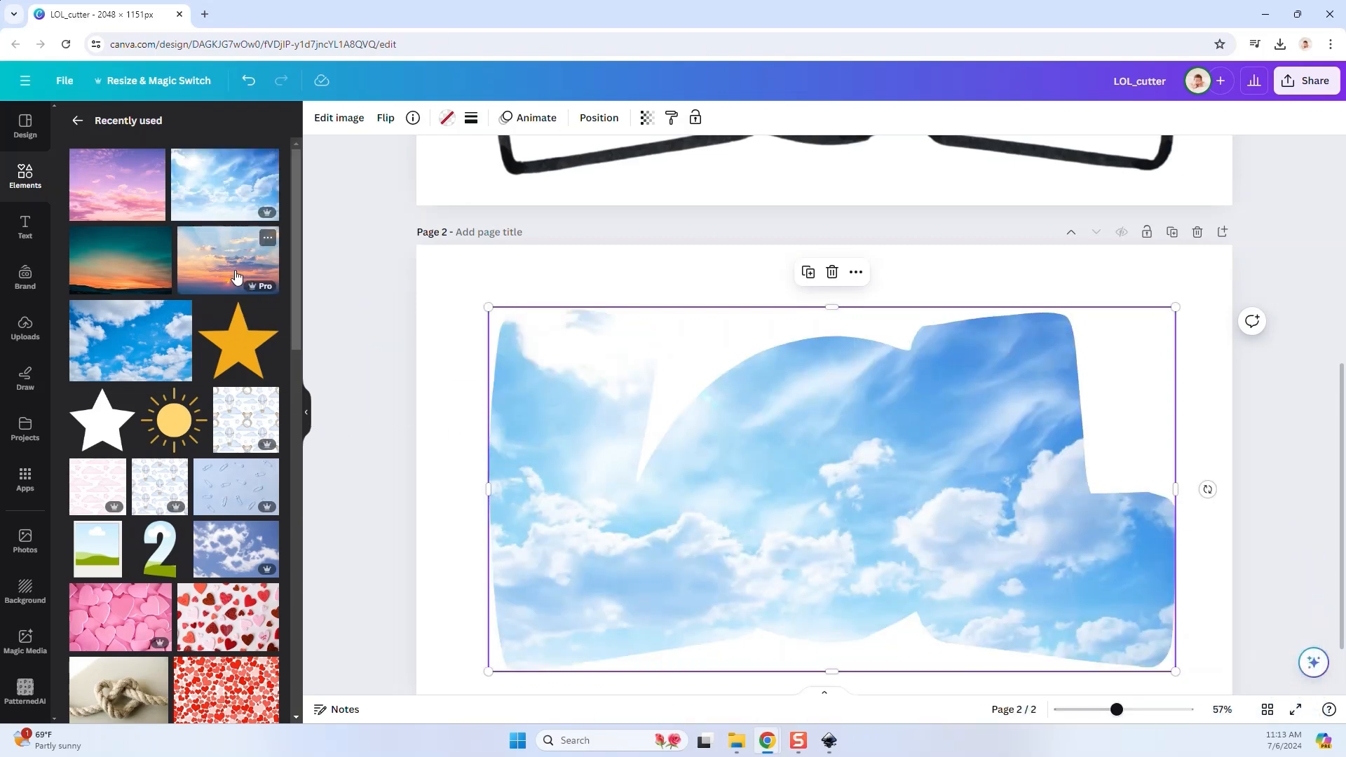